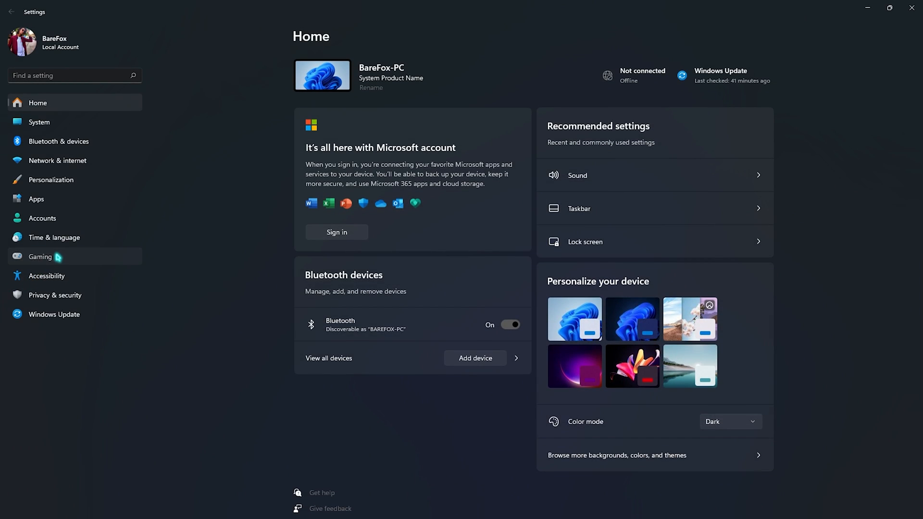
Step: Confirm Game Bar controller launching is off and Game Mode is on under Gaming
click(40, 256)
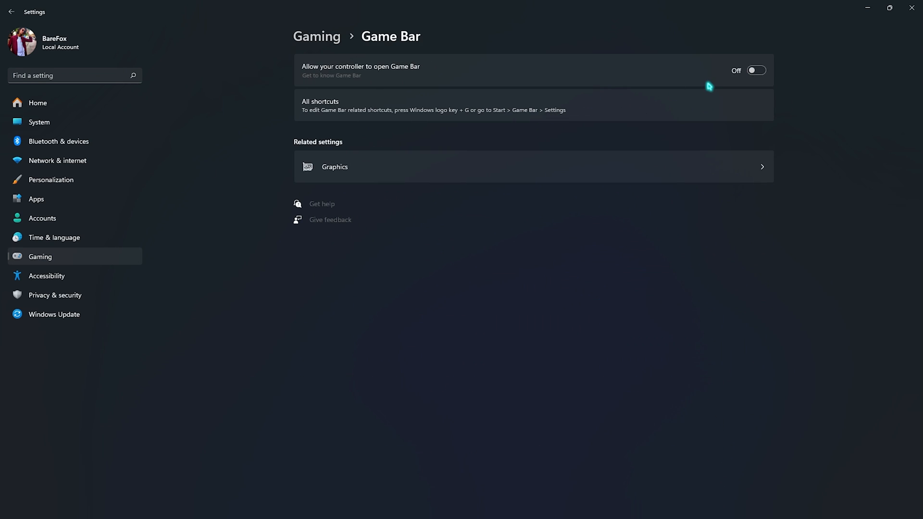
mouse_move(311, 46)
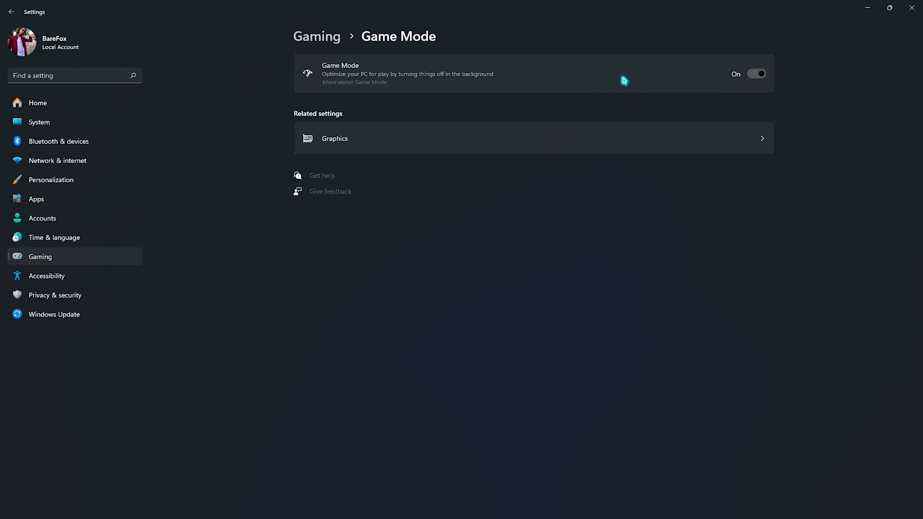
mouse_move(324, 145)
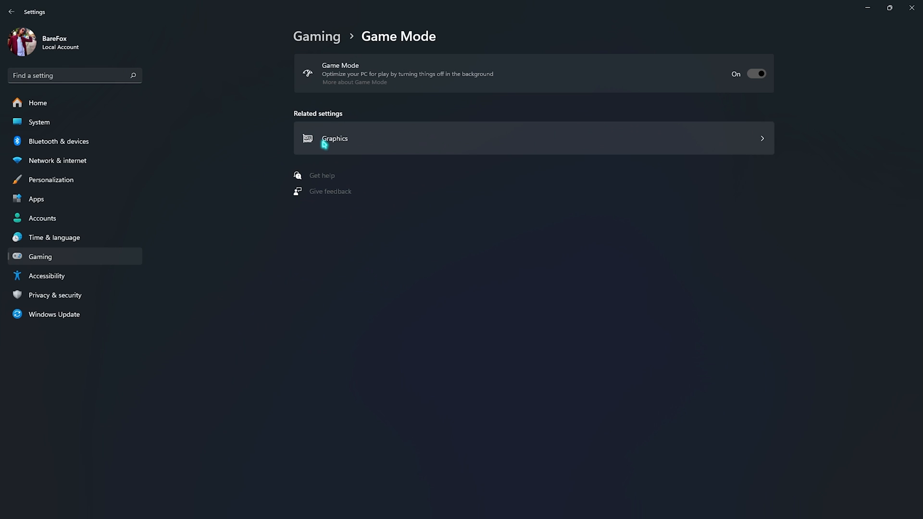
Step: Confirm hardware-accelerated GPU scheduling and windowed-game optimizations are both on
click(334, 138)
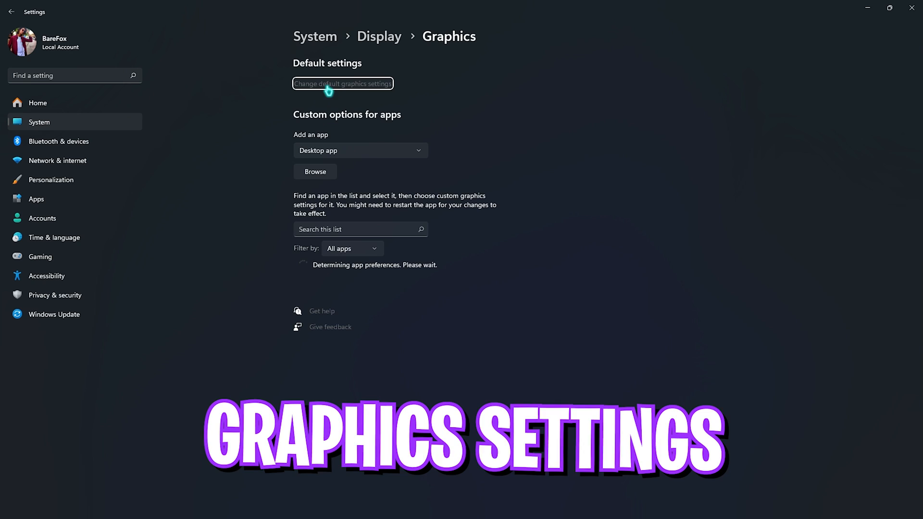
click(342, 83)
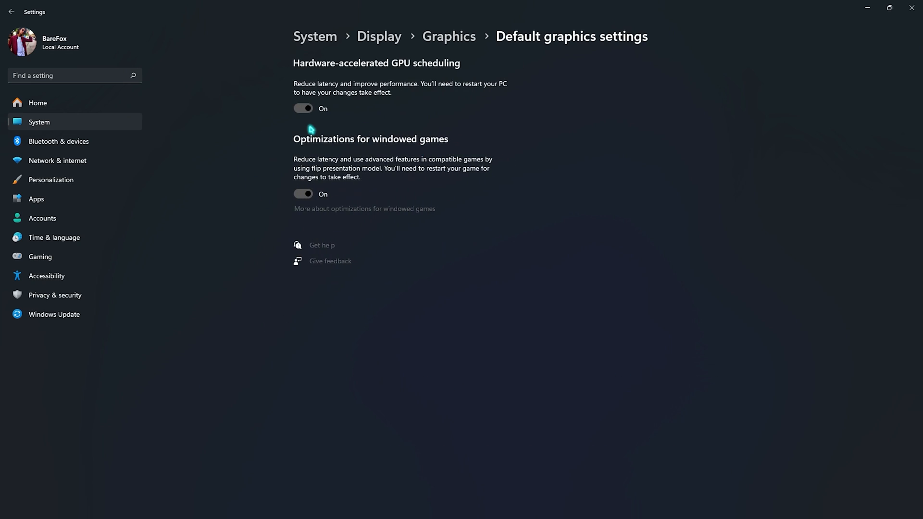
mouse_move(307, 124)
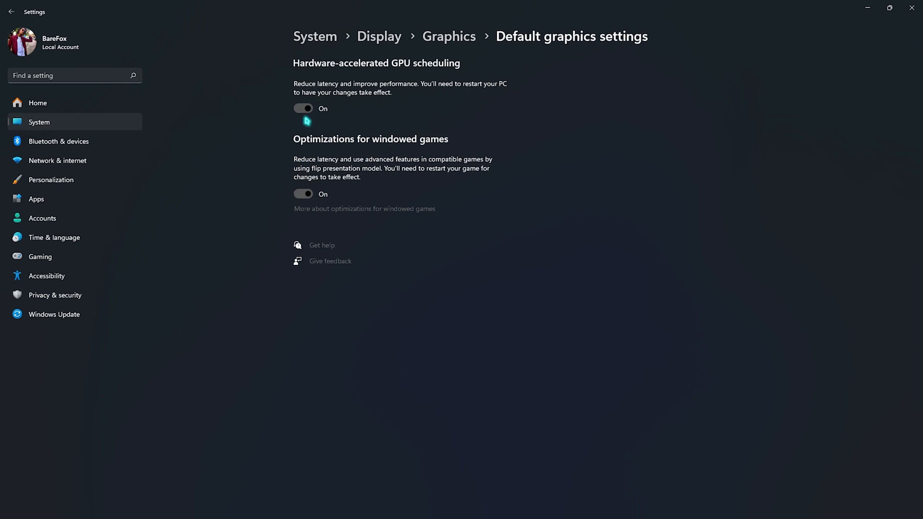
mouse_move(311, 112)
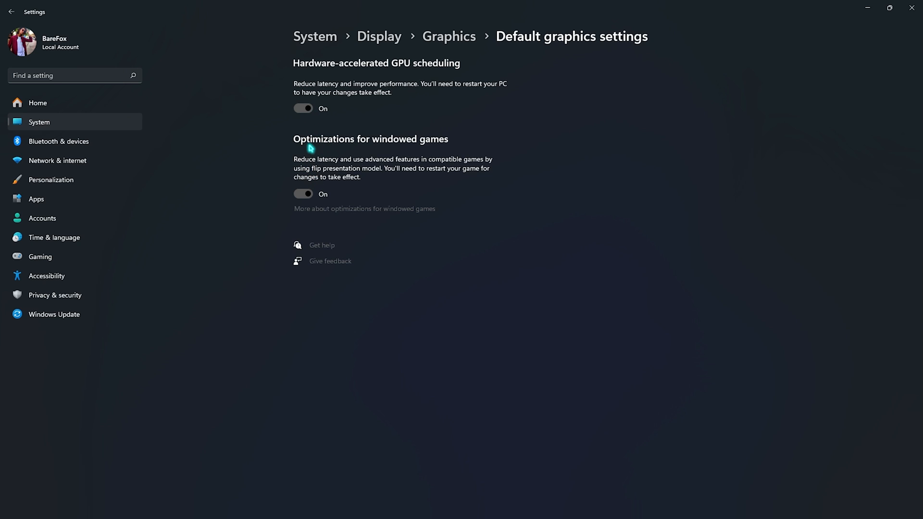
mouse_move(363, 139)
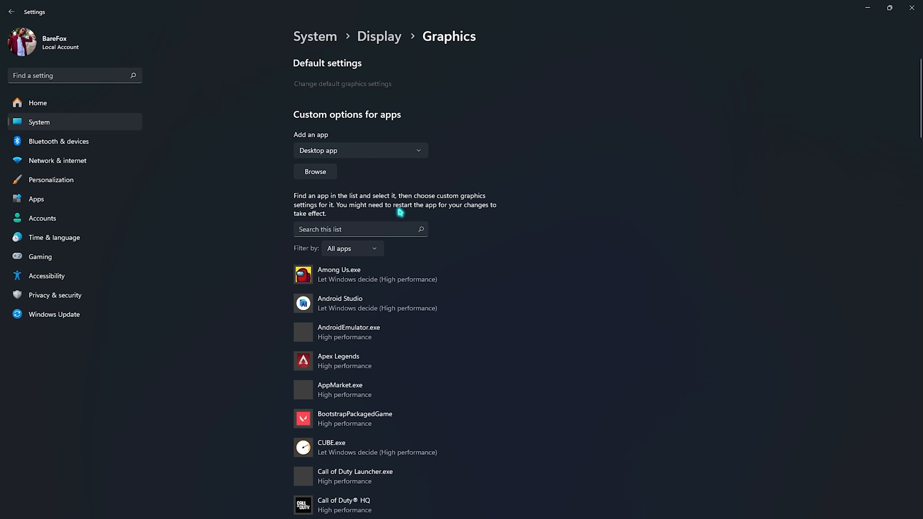
Step: Confirm Rainbow Six is in the per-app graphics list at High performance
click(315, 171)
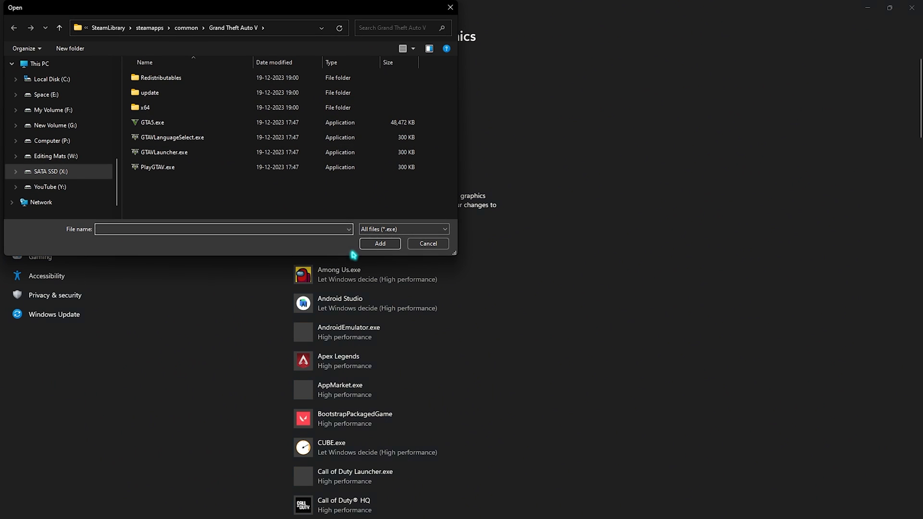
mouse_move(436, 259)
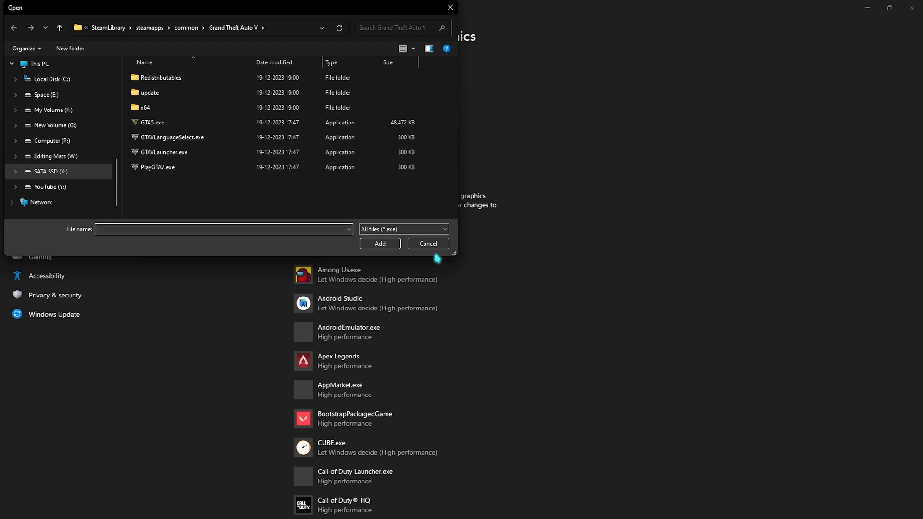
click(427, 243)
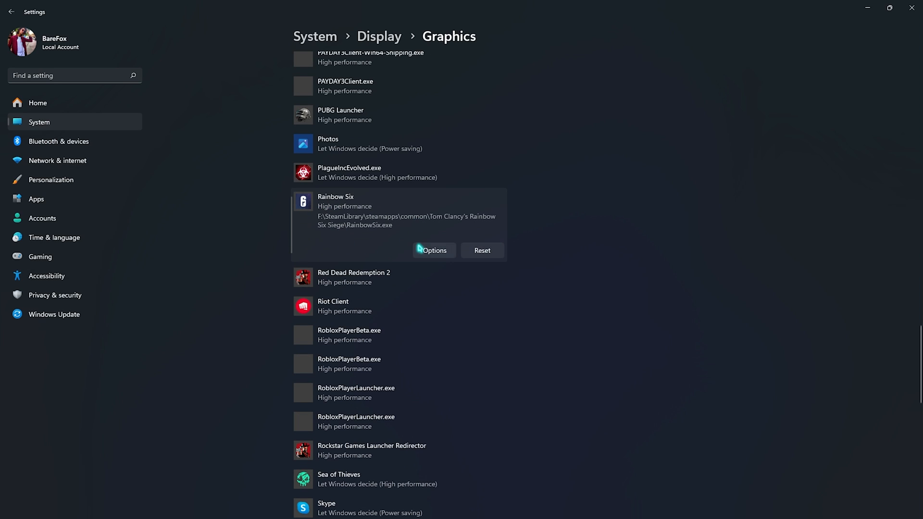
click(433, 250)
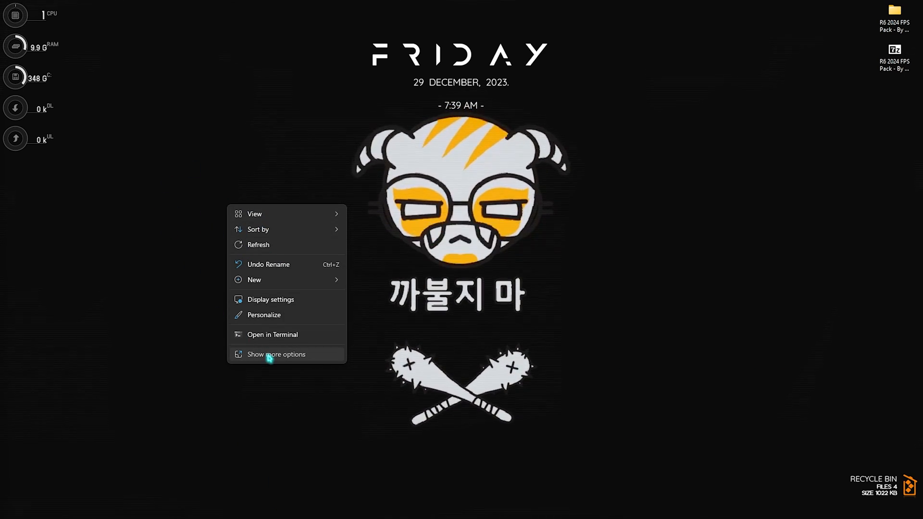
Step: Review the global 3D settings in NVIDIA Control Panel, including Low Latency Ultra and maximum-performance power
click(235, 394)
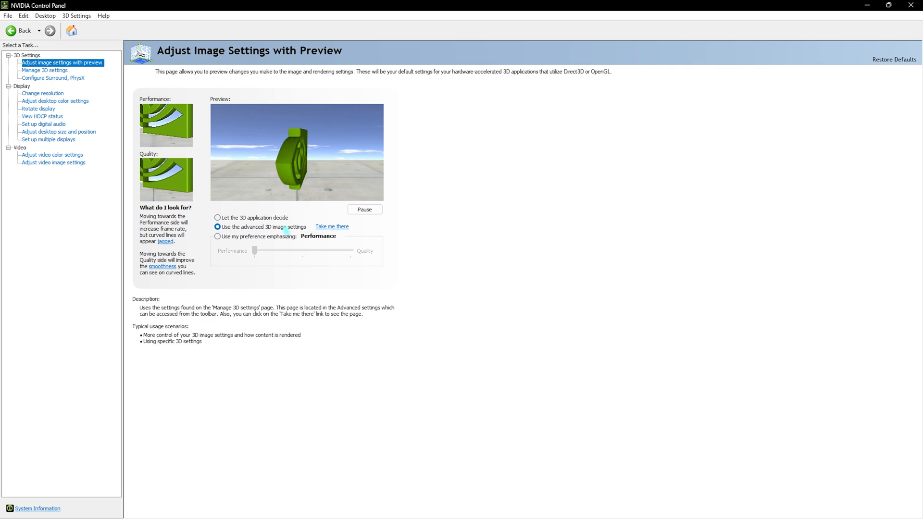
click(45, 70)
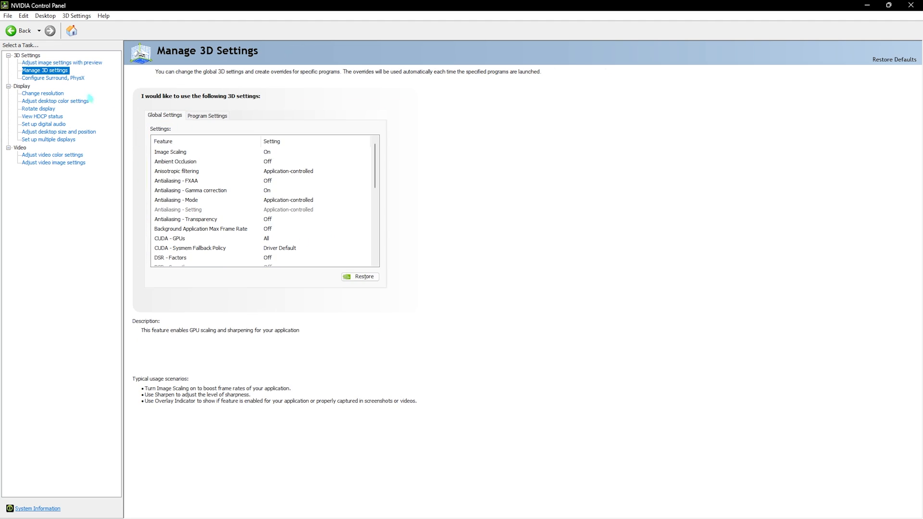
click(200, 229)
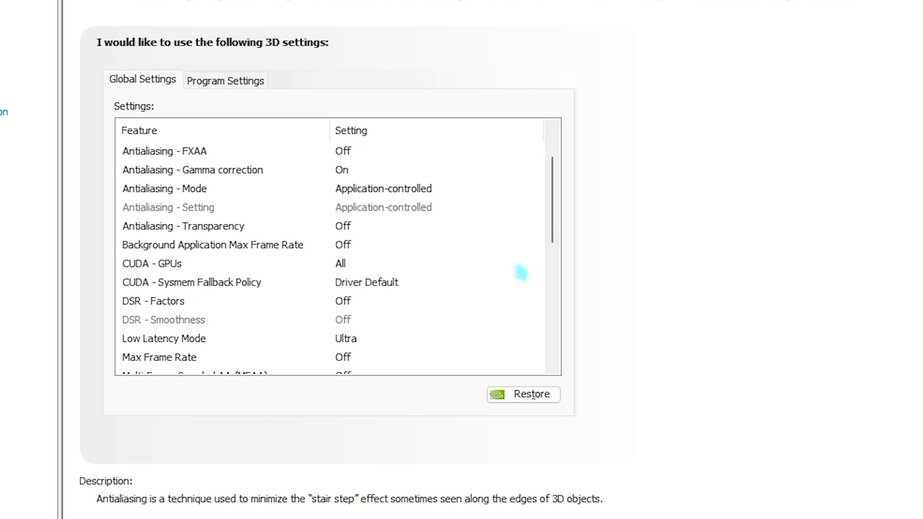
scroll(down, 3)
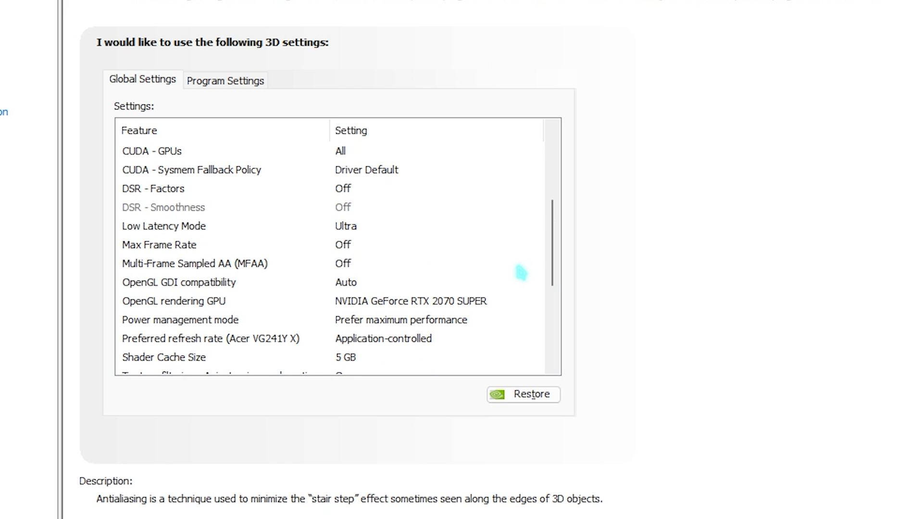
scroll(down, 3)
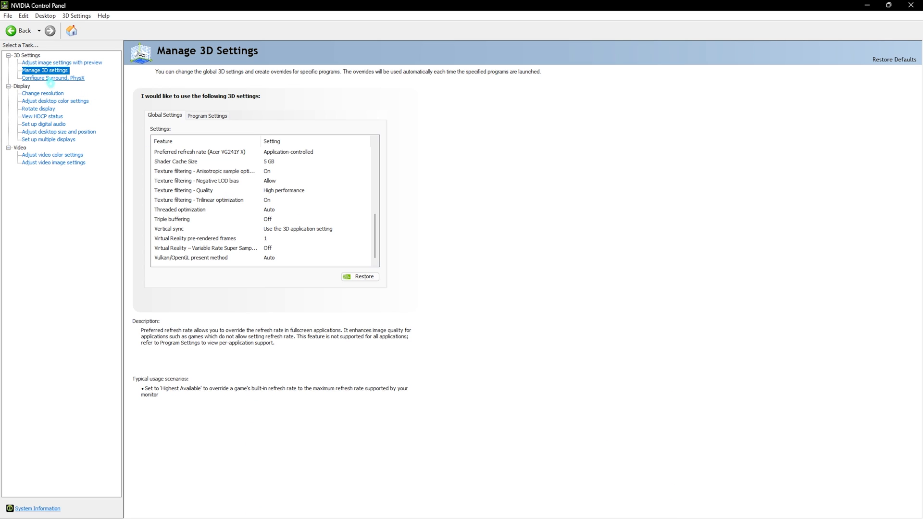
Step: Bring up the Surround and PhysX configuration page
click(53, 78)
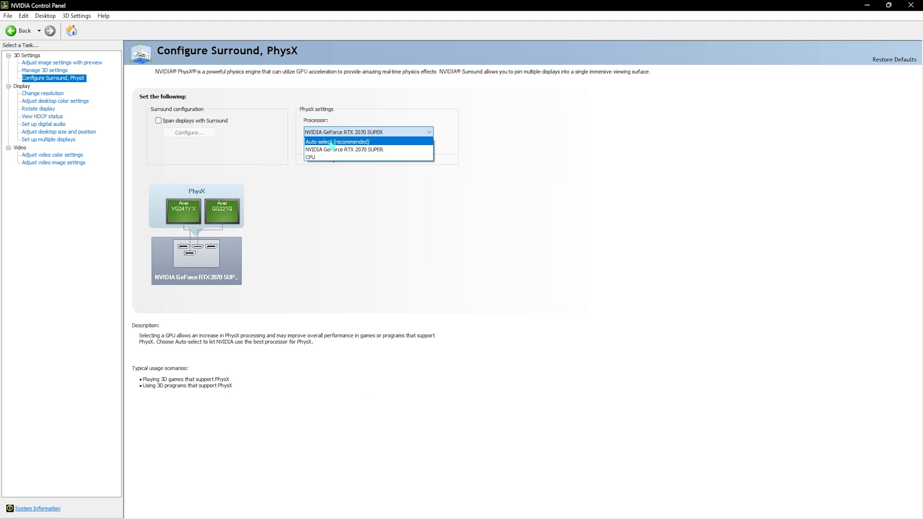
Step: Assign PhysX to the RTX 2070 SUPER and set video dynamic range to Full (0-255)
click(345, 150)
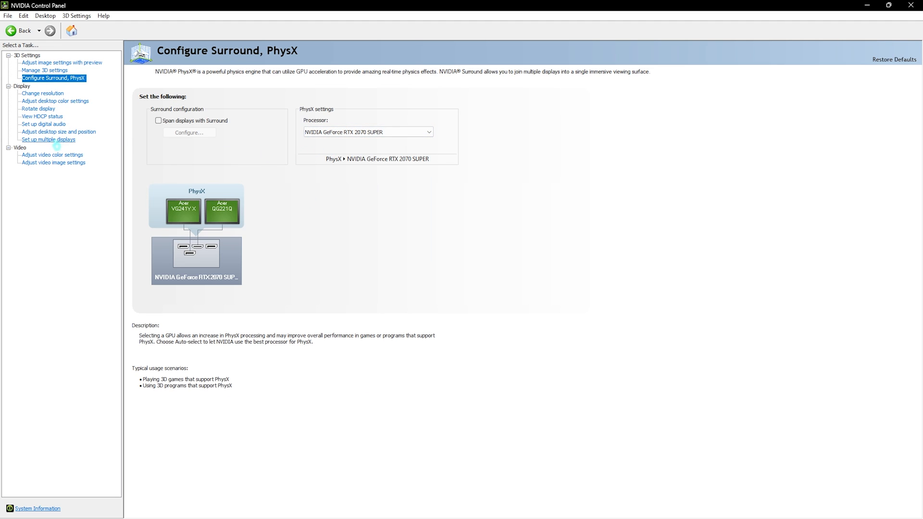
click(52, 155)
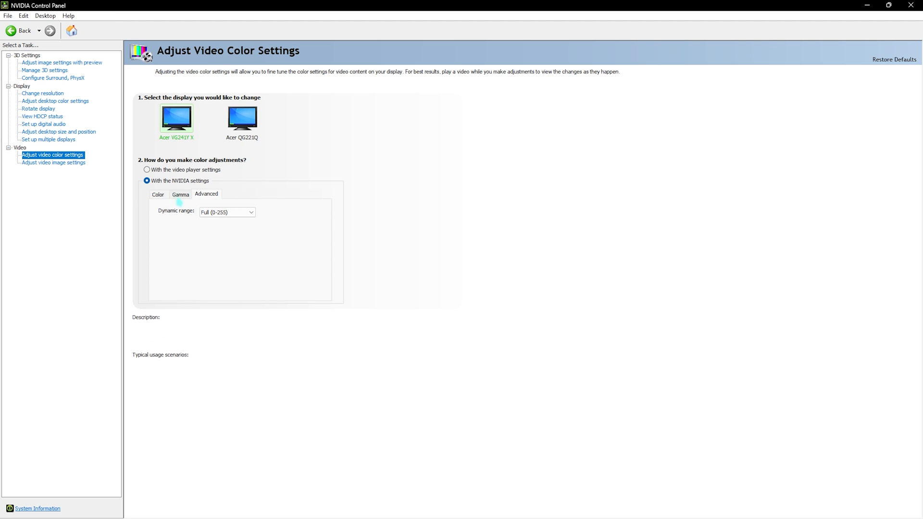
click(146, 181)
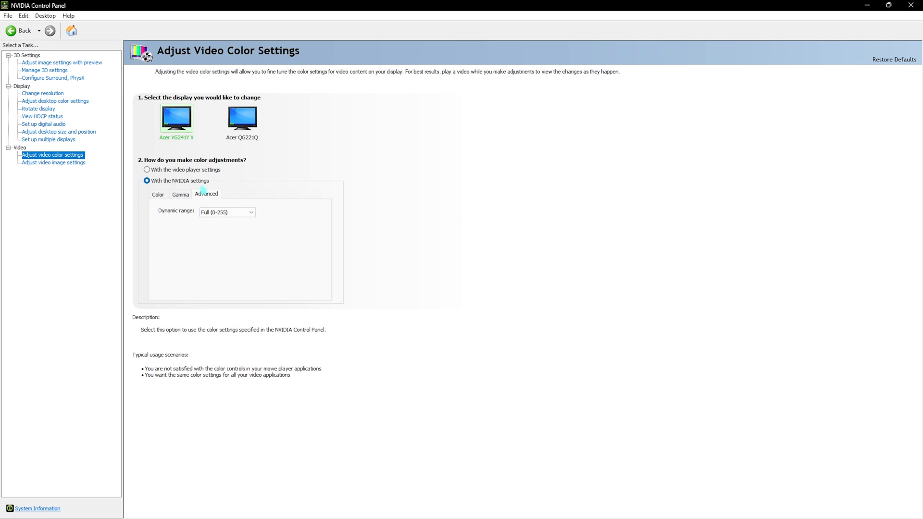
click(226, 212)
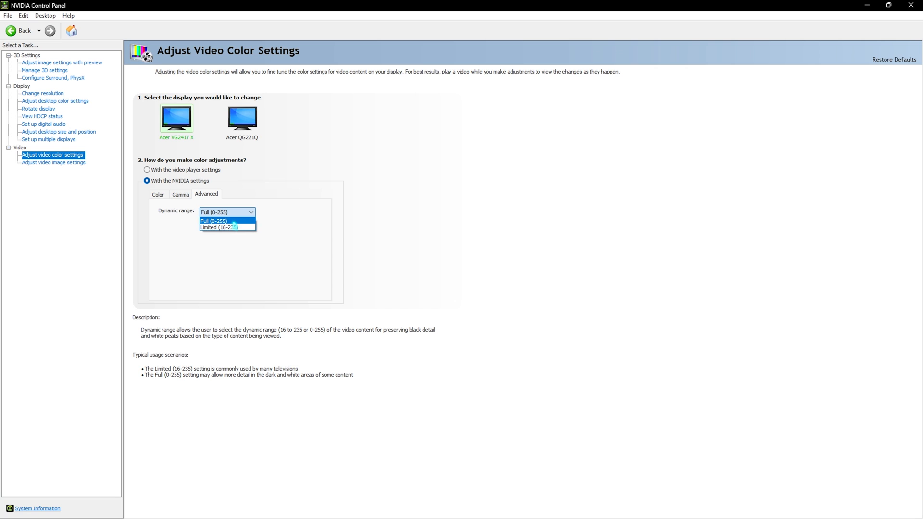
click(213, 221)
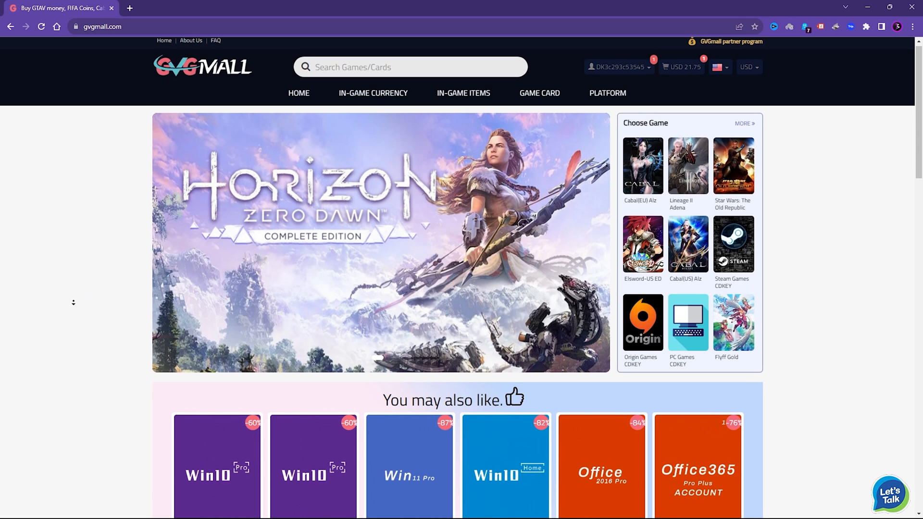
scroll(down, 3)
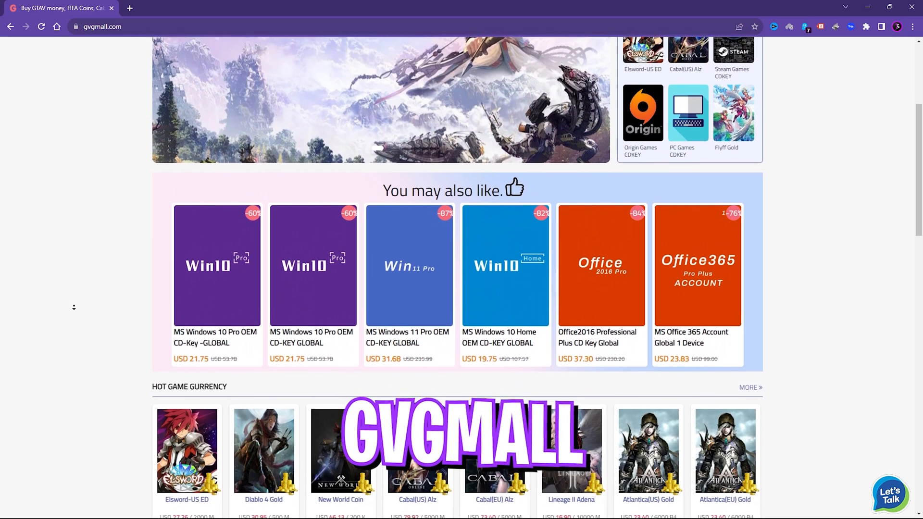
scroll(down, 3)
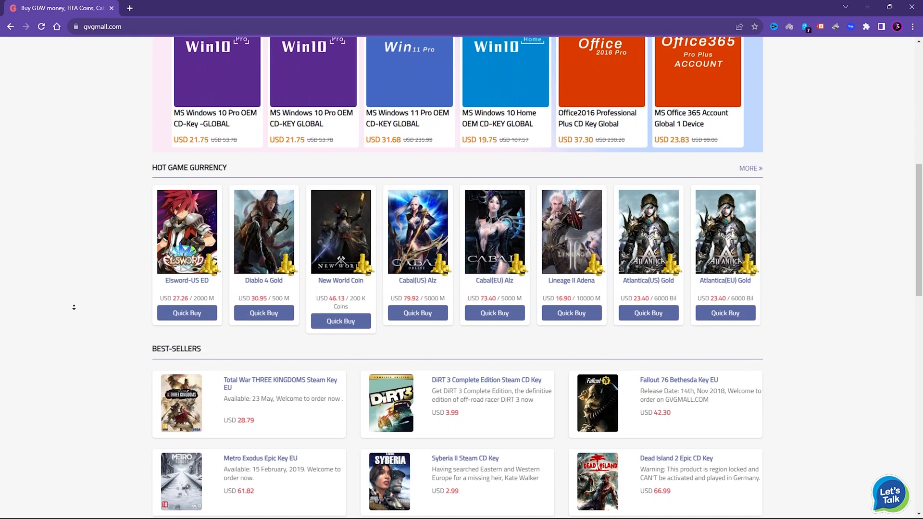
scroll(up, 3)
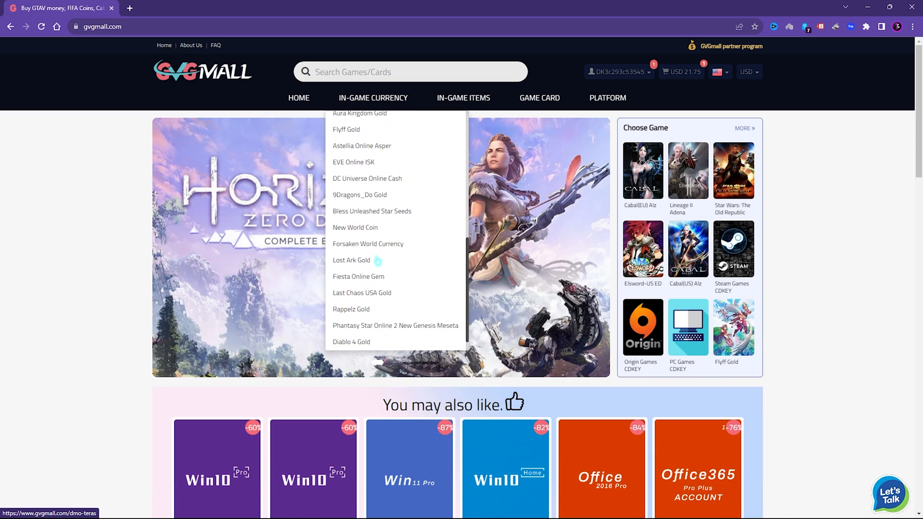
scroll(down, 3)
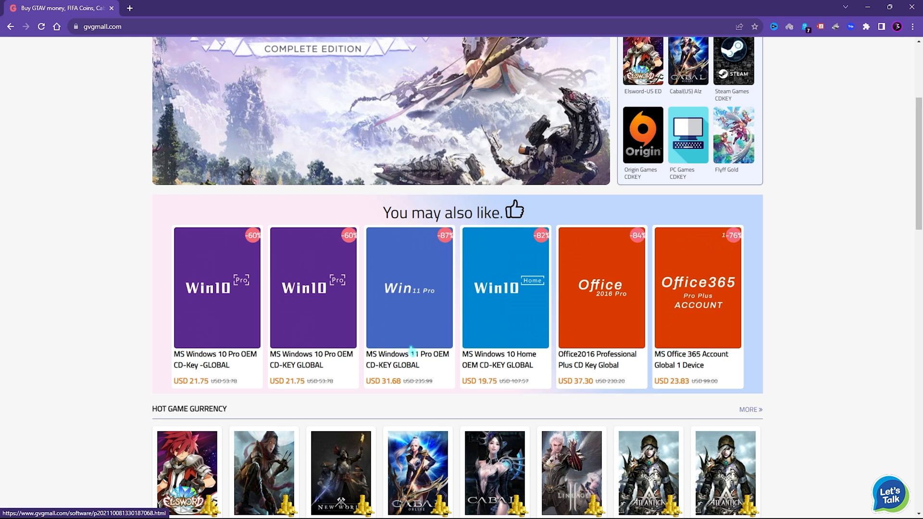
scroll(up, 3)
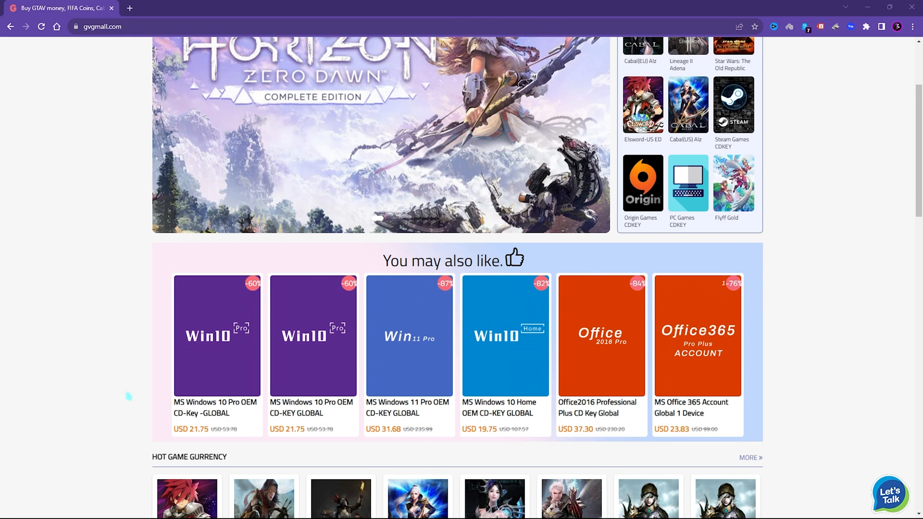
scroll(down, 3)
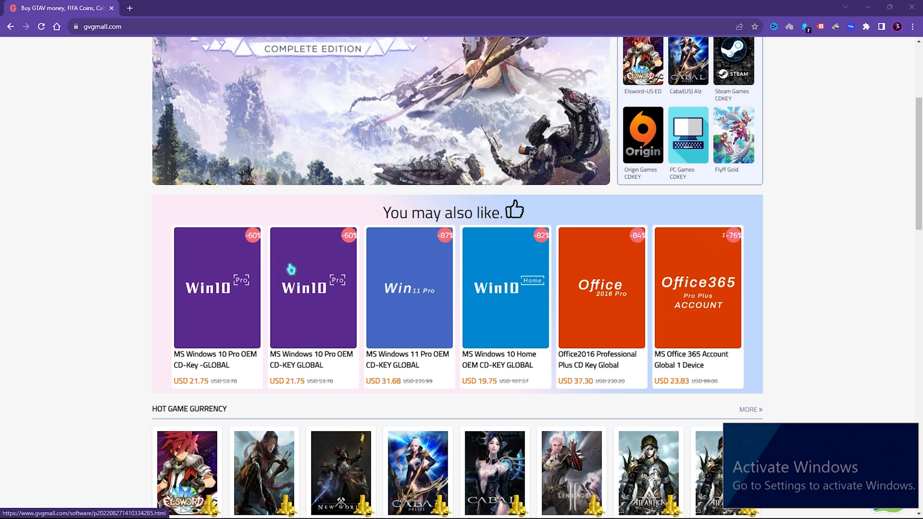
Step: Start buying the Windows 10 Pro OEM key from its GVGMall product page
click(216, 287)
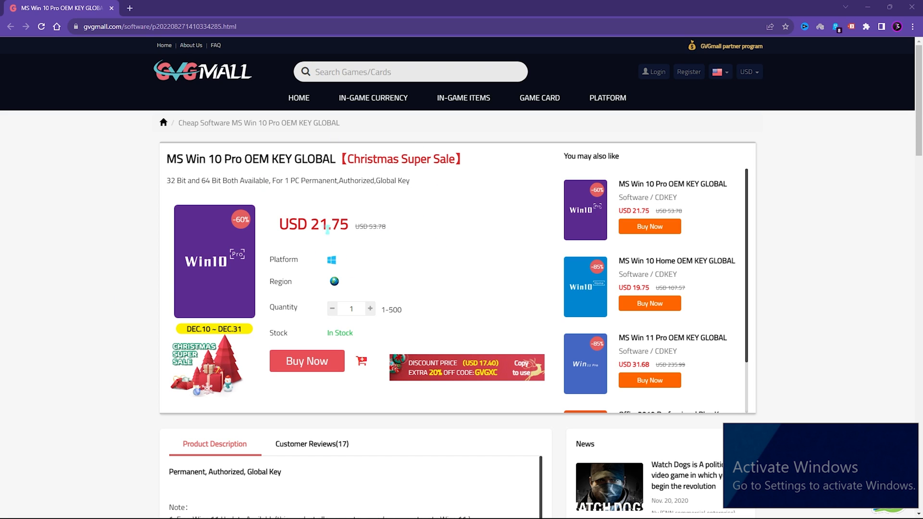
double_click(308, 225)
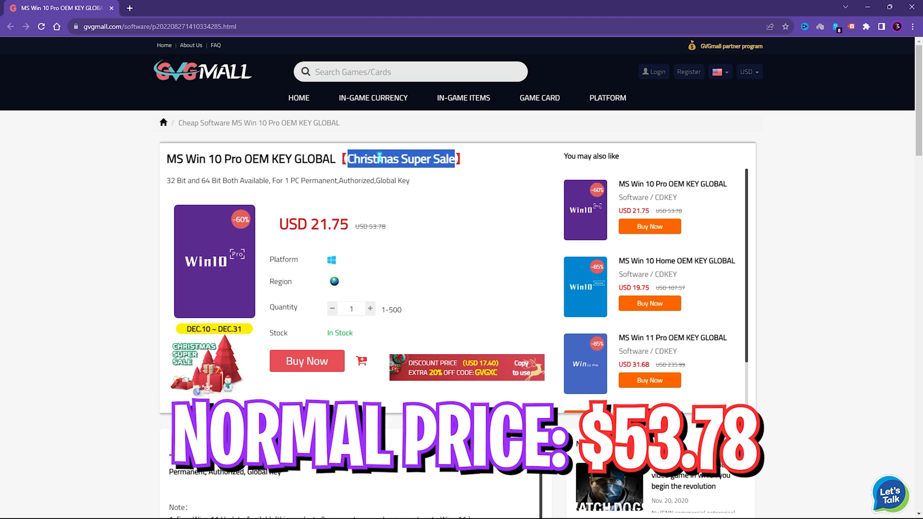
click(305, 361)
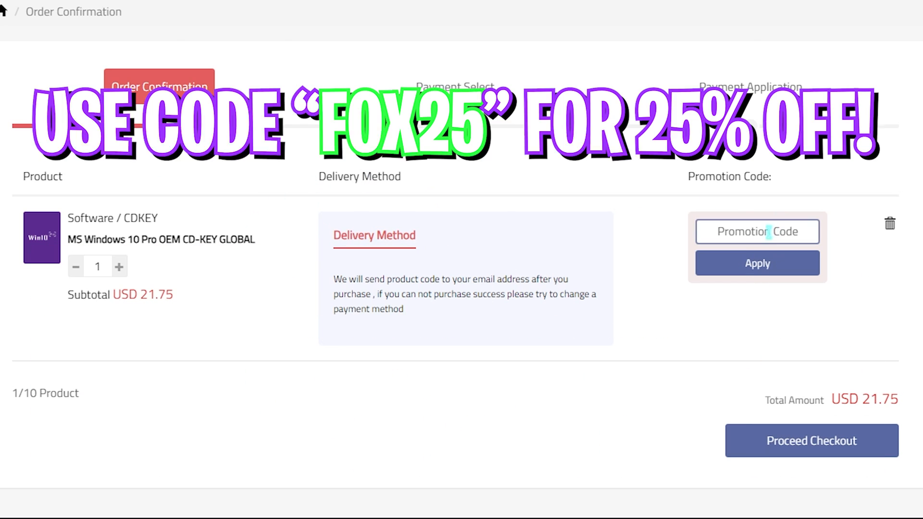
Step: Apply promotion code FOX25 to the order, bringing the total to USD 16.31
text(FOX25)
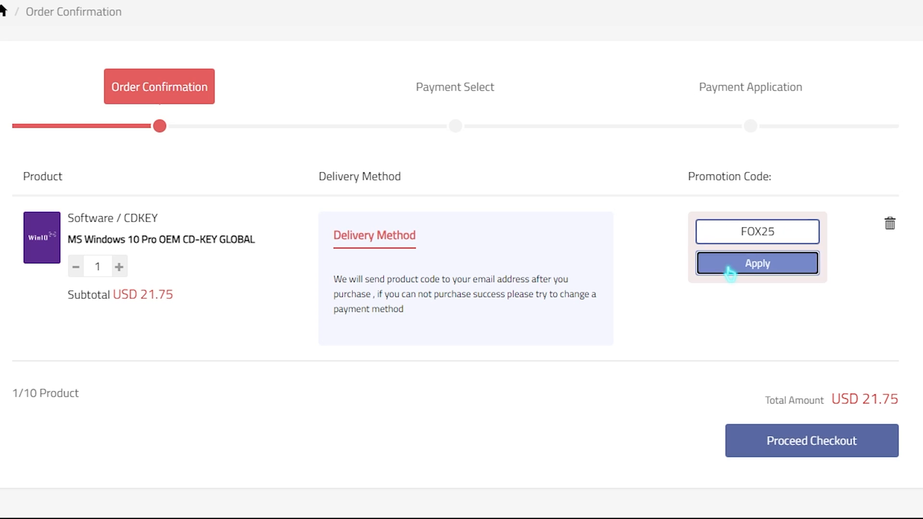
click(756, 263)
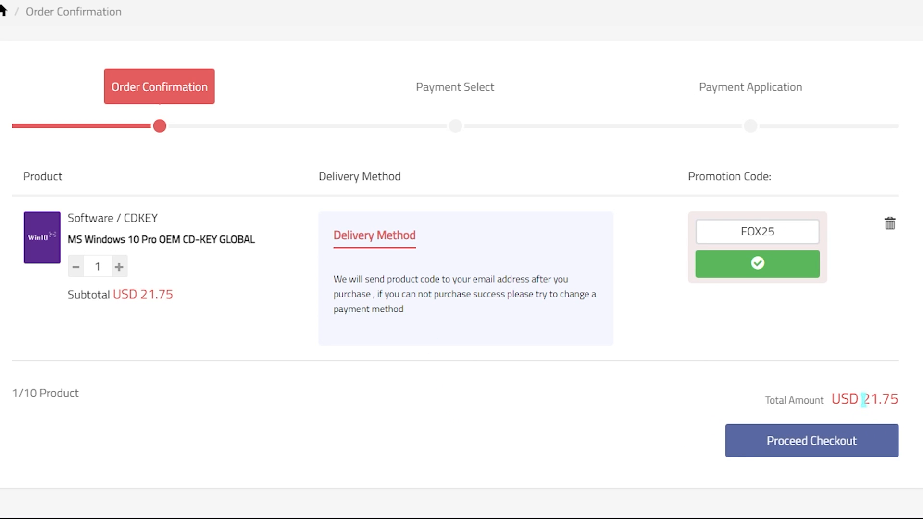
click(757, 264)
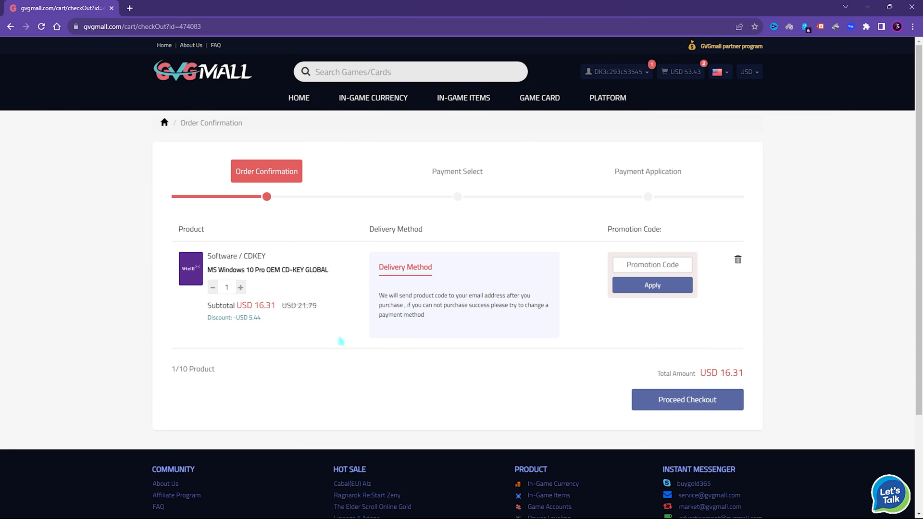
click(686, 400)
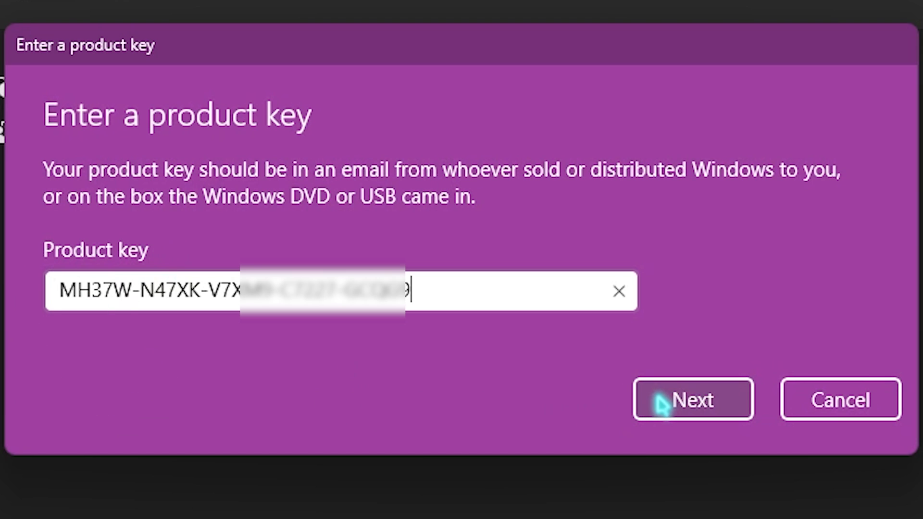
click(692, 400)
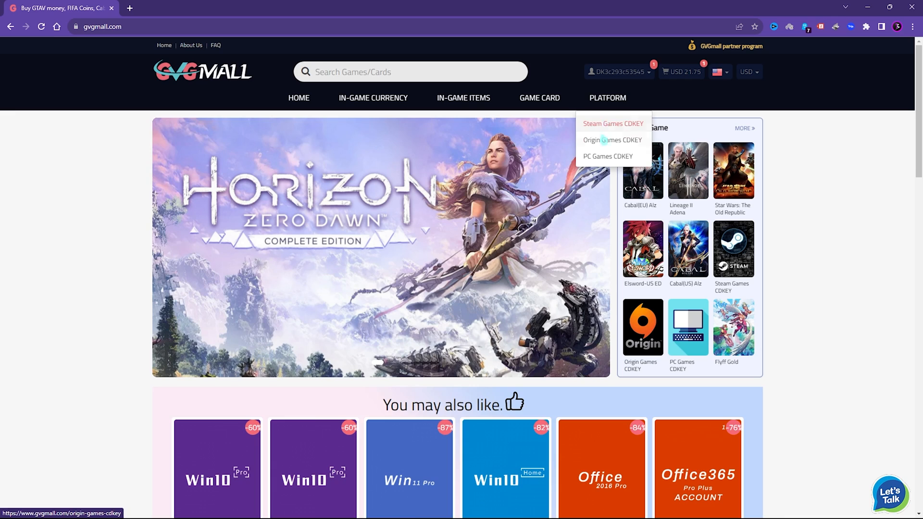
mouse_move(463, 98)
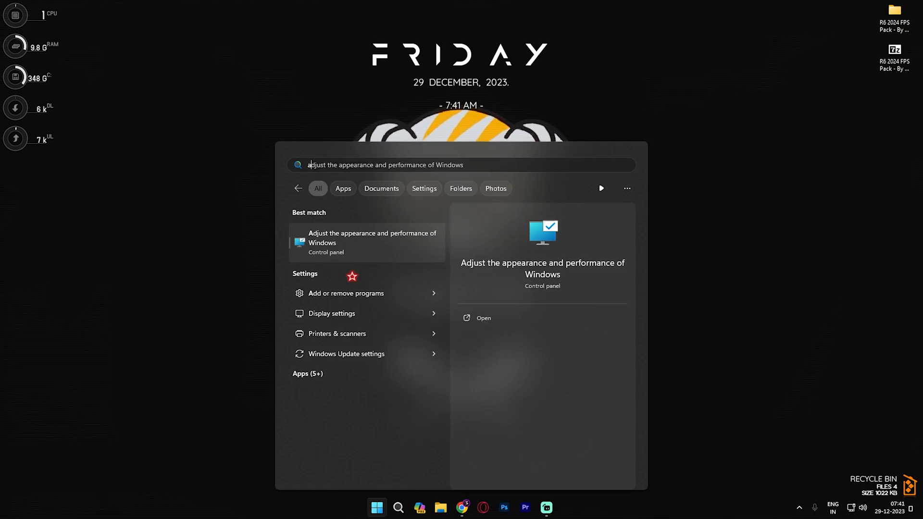
Step: Keep only thumbnails and smooth screen-font edges as visual effects, then reach the virtual memory settings
click(484, 319)
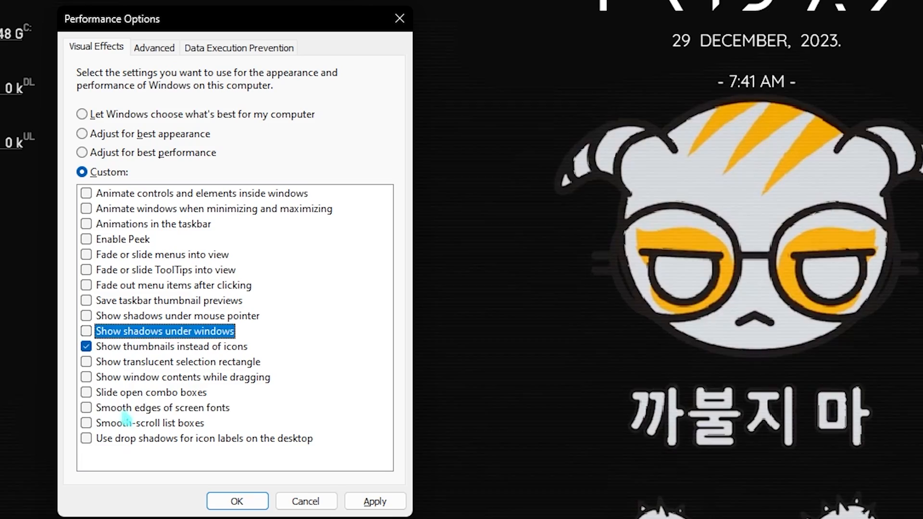
click(87, 408)
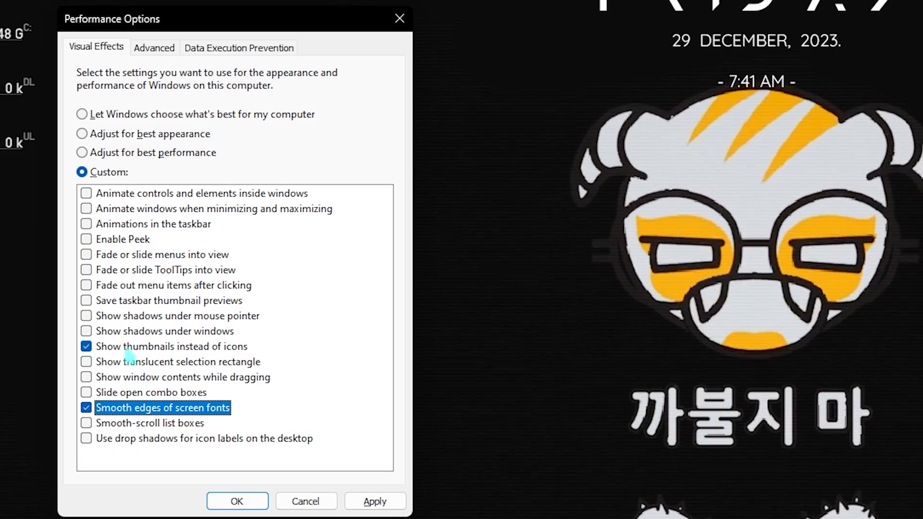
click(154, 47)
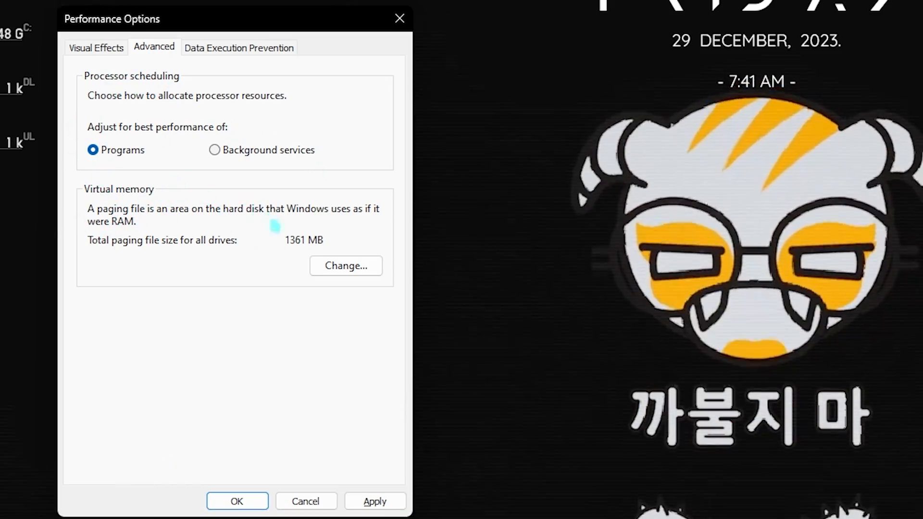
click(346, 265)
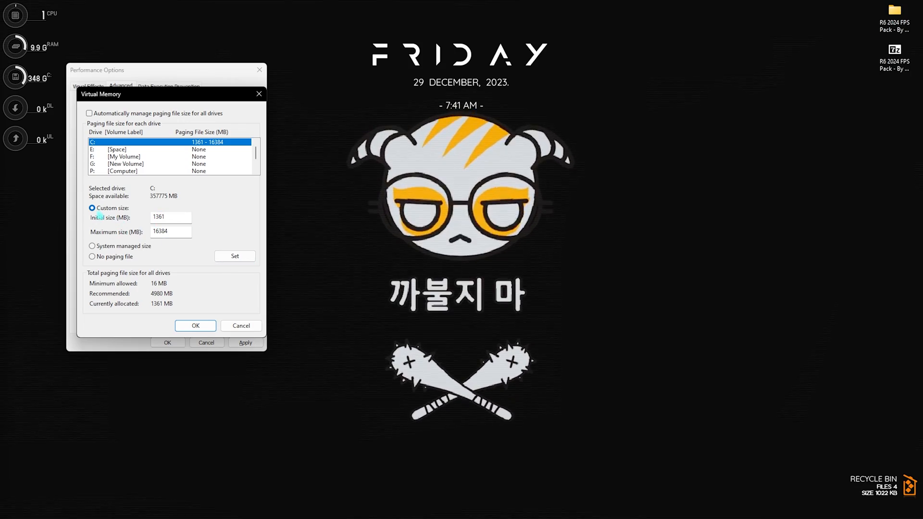
triple_click(172, 217)
text(sys)
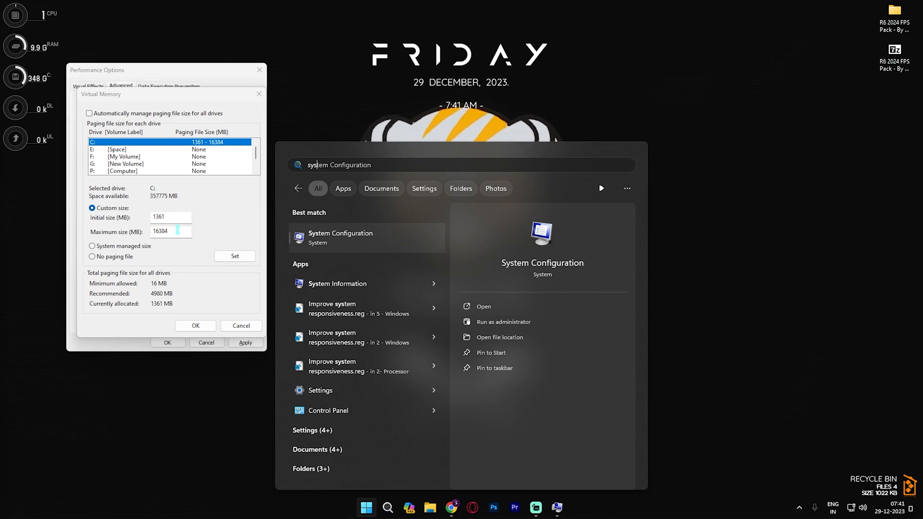
click(338, 282)
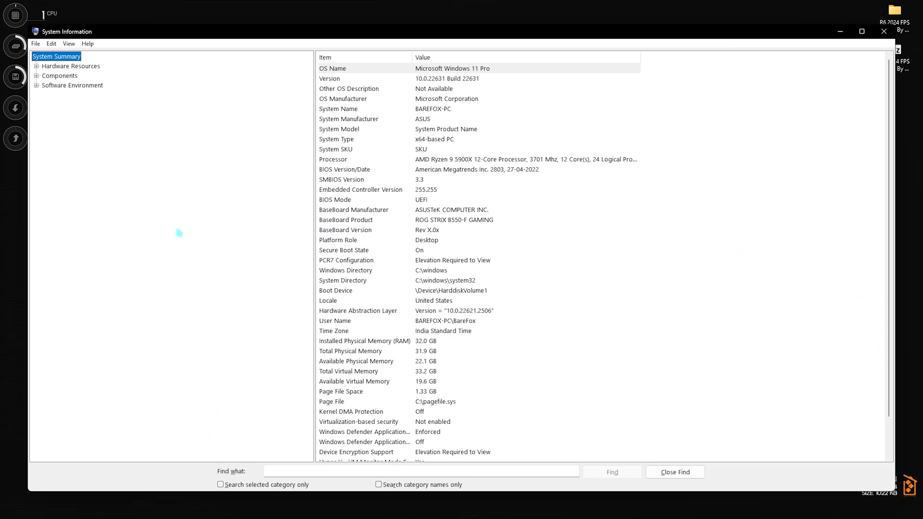
click(363, 340)
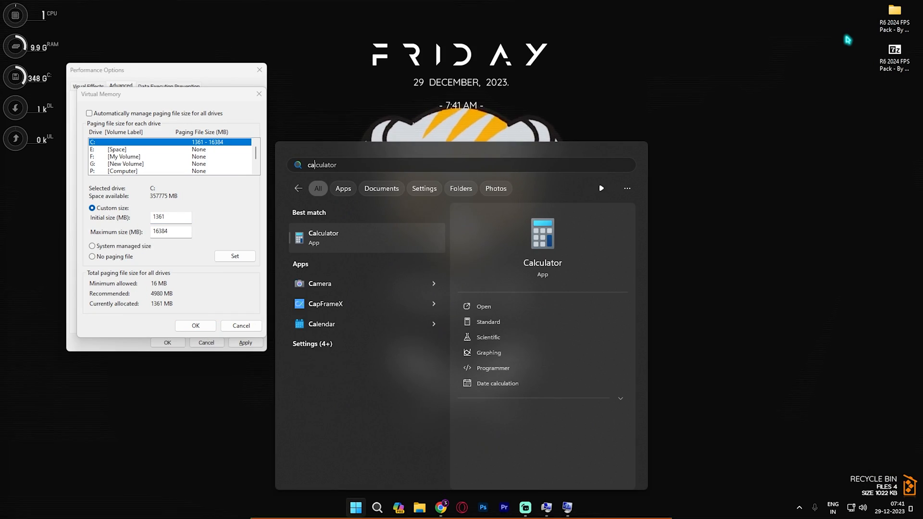
Step: Compute 32 × 1024 = 32,768 MB in Calculator, then close all windows back to the desktop
click(484, 305)
text(32)
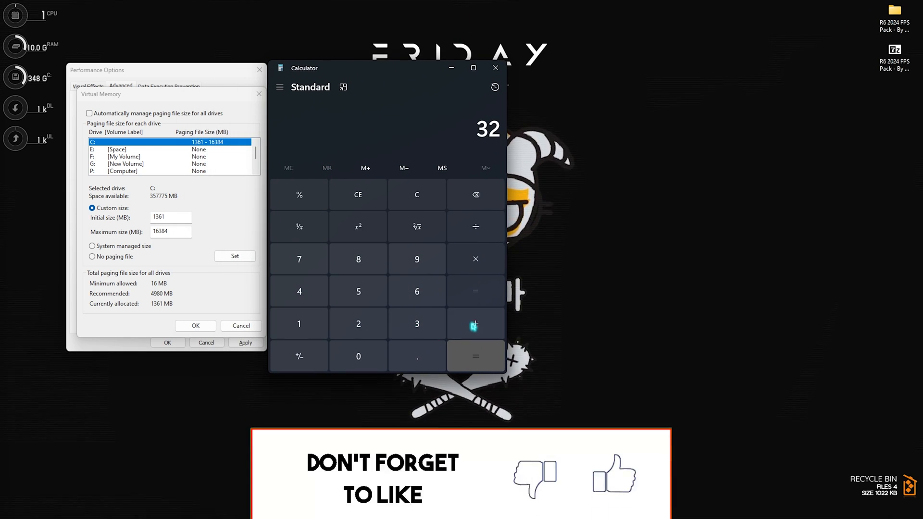
click(475, 356)
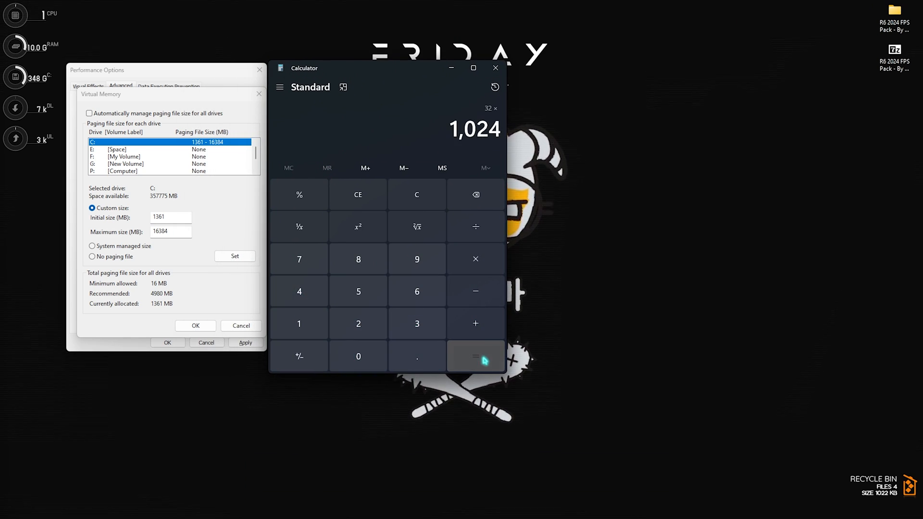
click(475, 355)
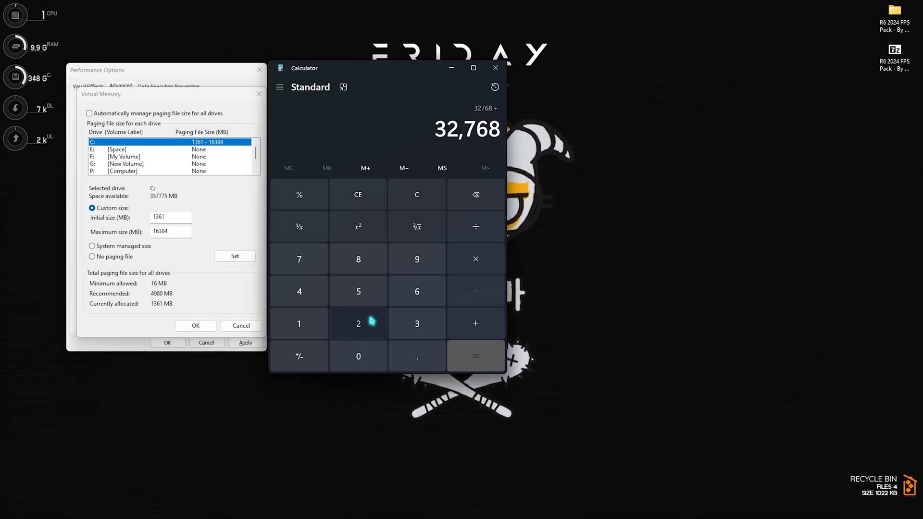
click(475, 356)
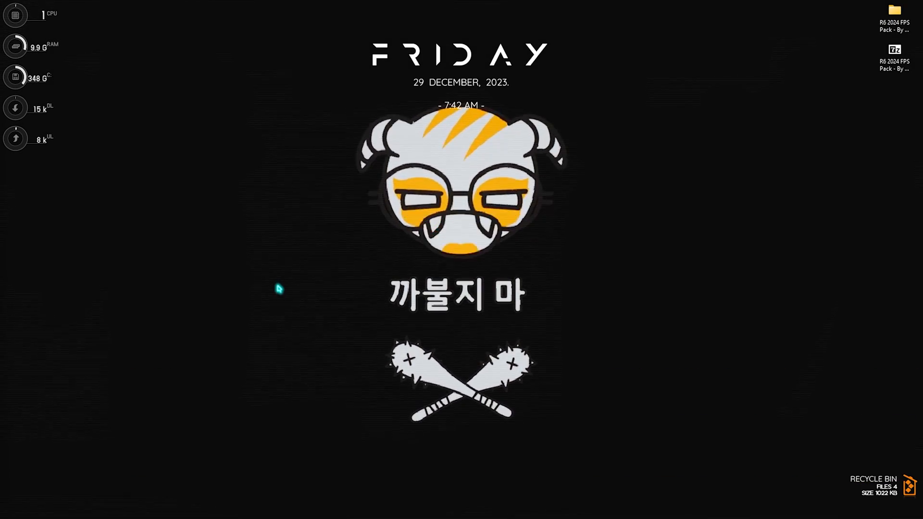
Step: Launch PowerShell 7 as administrator and check memory management settings with Get-MMAgent
click(365, 507)
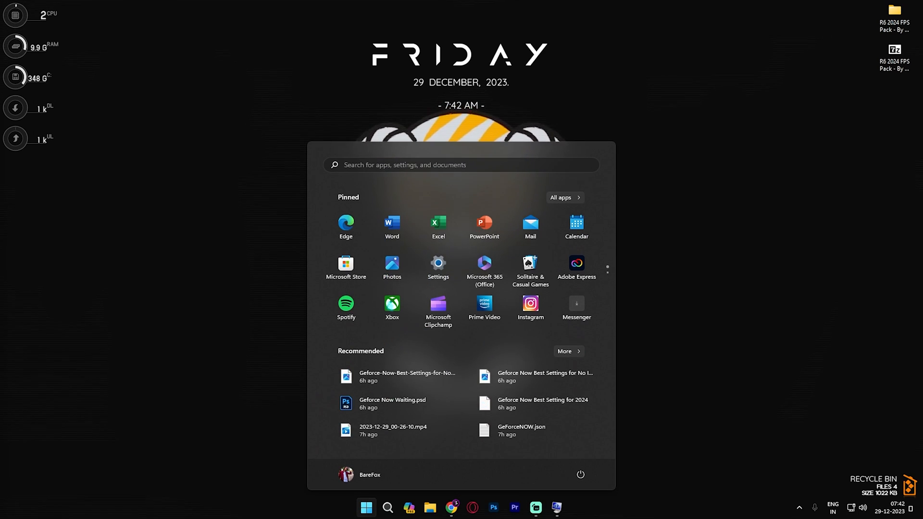
text(power)
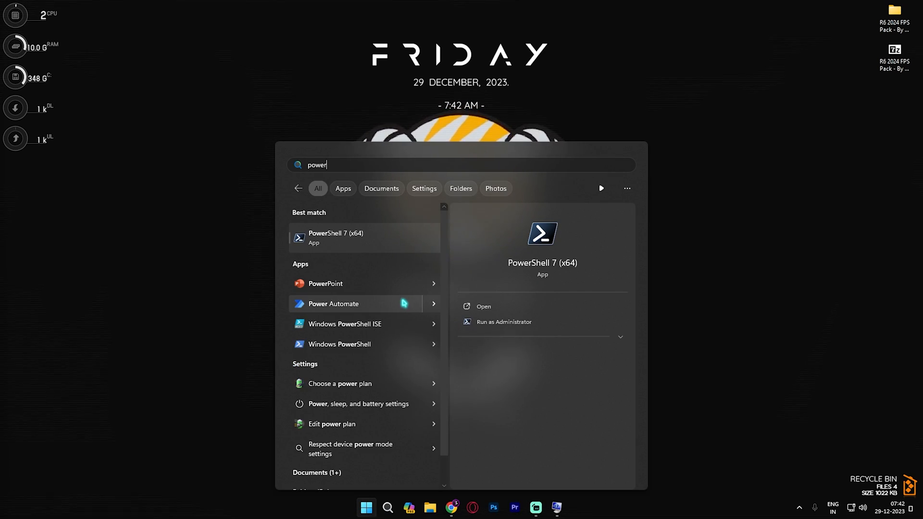
mouse_move(500, 322)
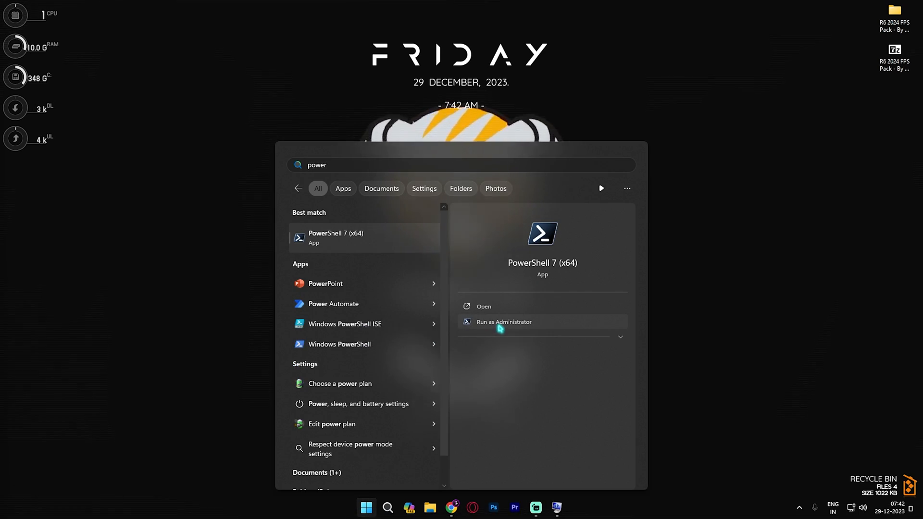
click(502, 322)
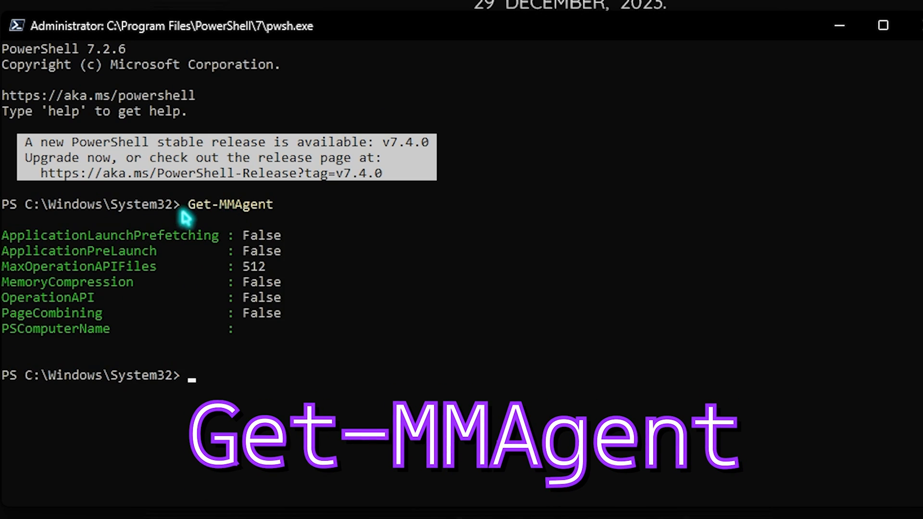
mouse_move(82, 295)
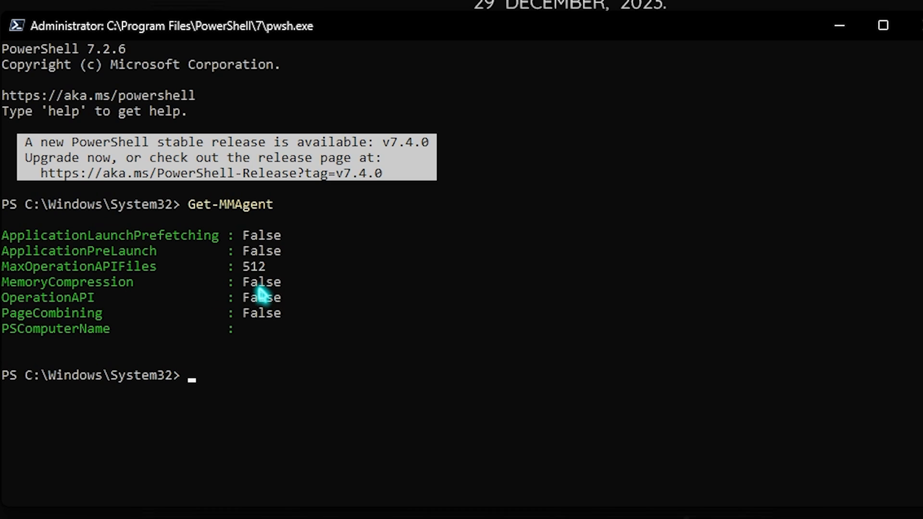
mouse_move(214, 370)
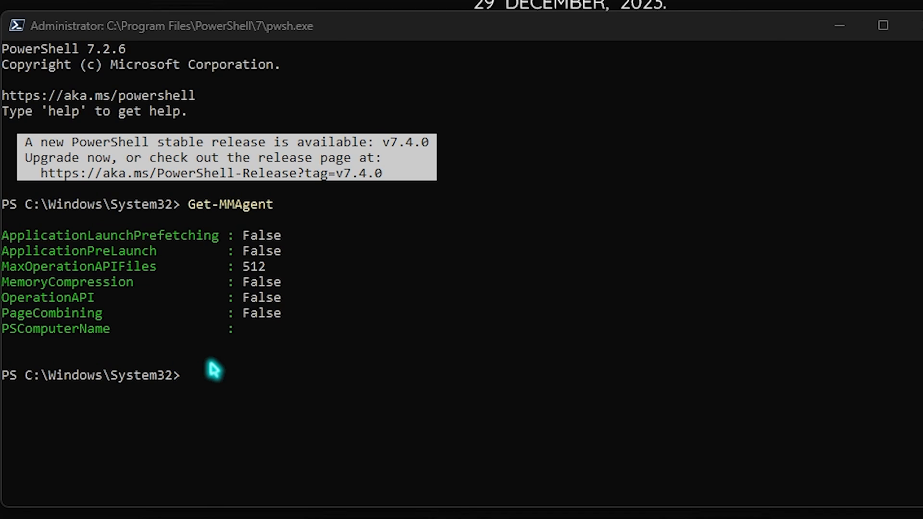
Step: Prepare the Disable-MMAgent -mc memory-compression command, then switch to ExitLag
text(Disable-MMAgent -mc)
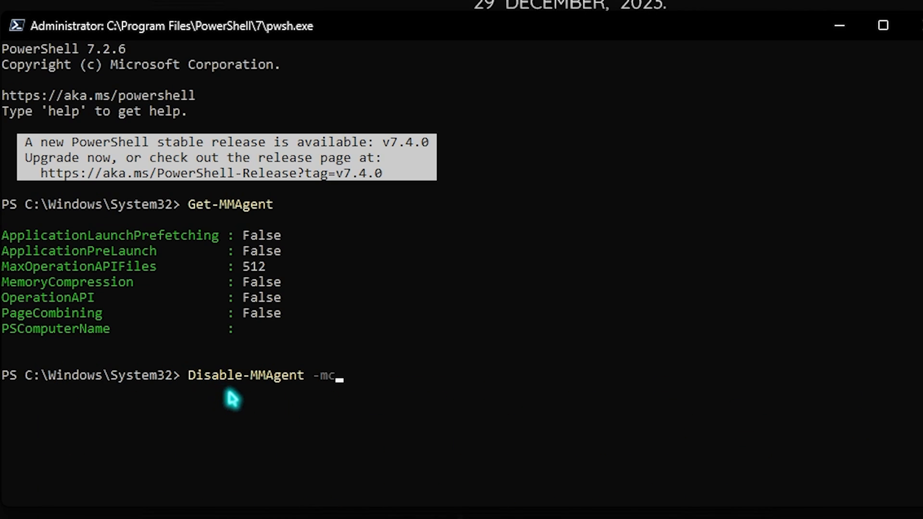
mouse_move(332, 395)
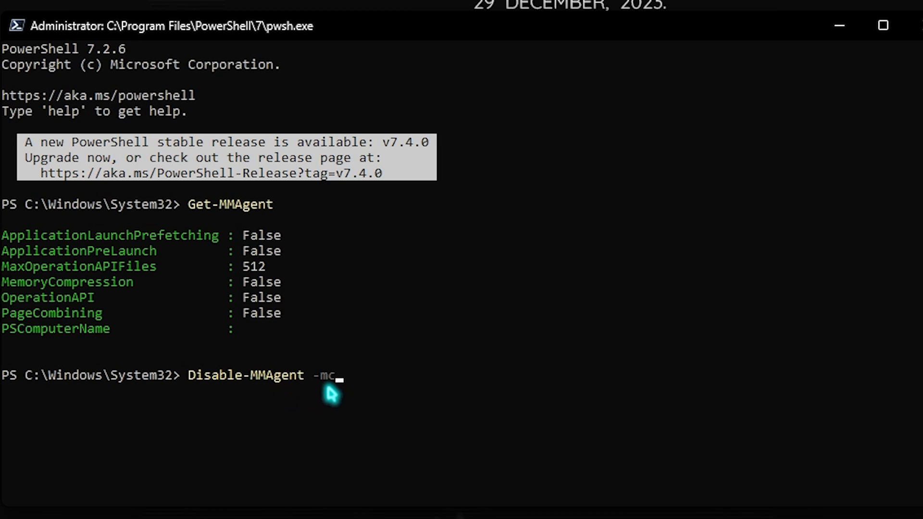
click(882, 25)
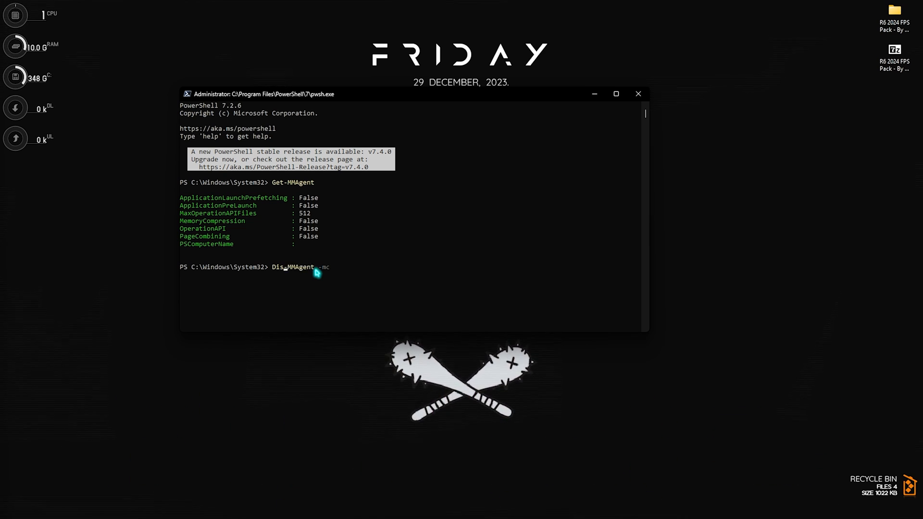
text(Enable-MMAgent)
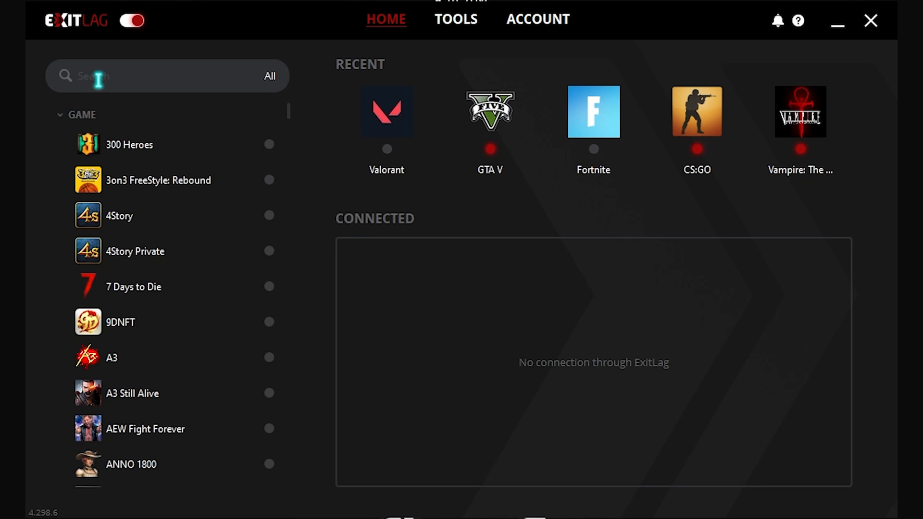
Step: Find Rainbow Six Siege by searching 'Rainb' and bring up its route settings
click(166, 76)
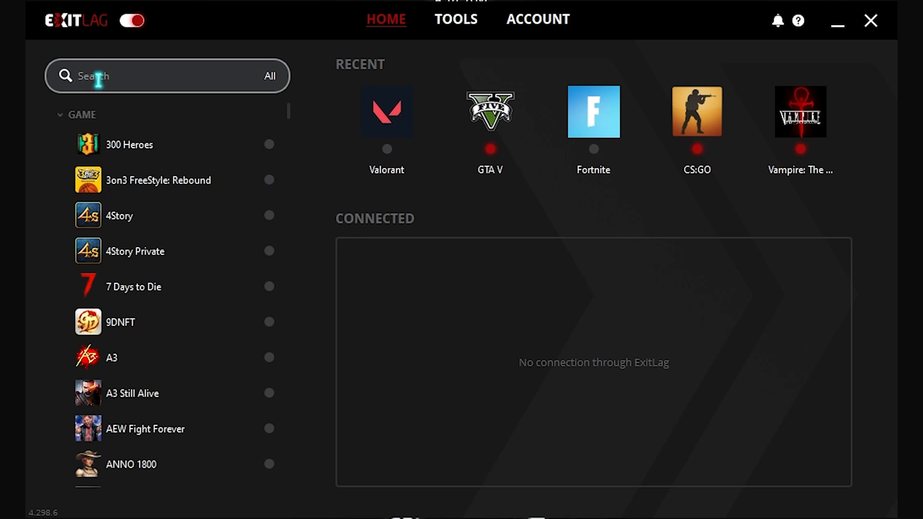
text(Rainb)
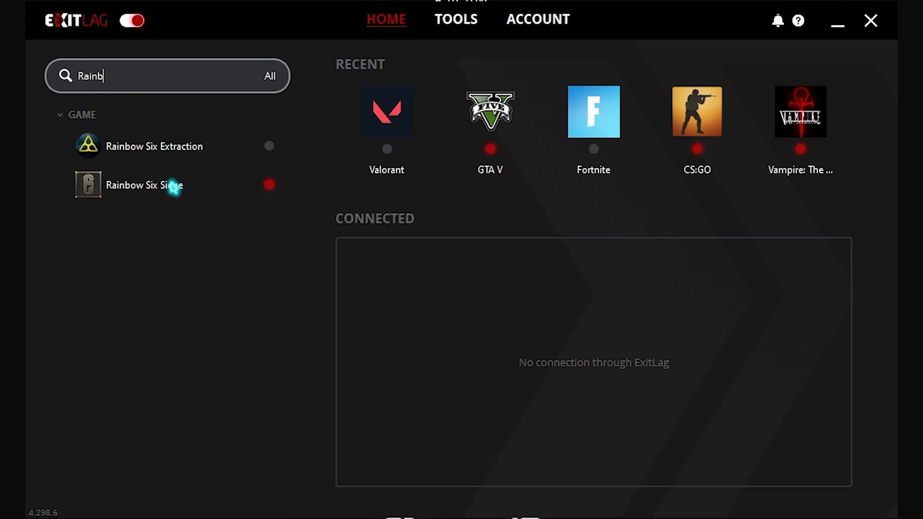
click(149, 184)
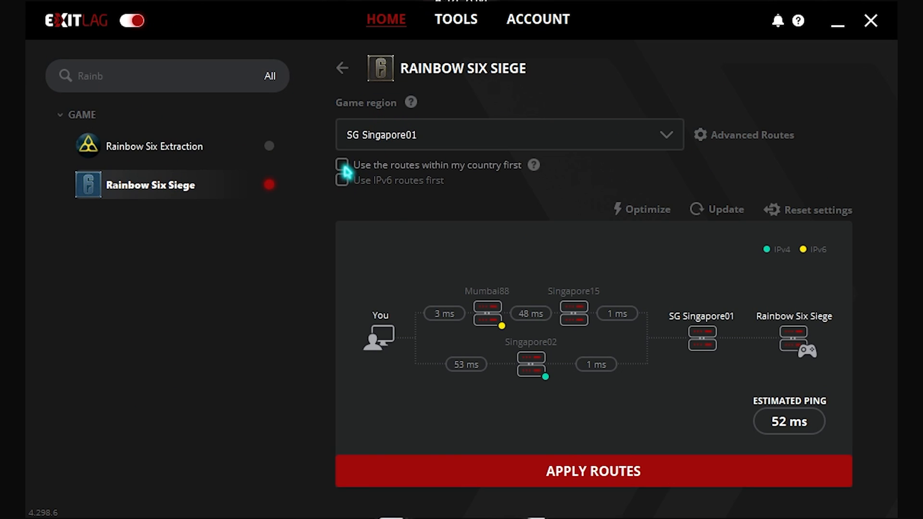
Step: Prefer routes within the home country and apply the SG Singapore01 routes
click(342, 165)
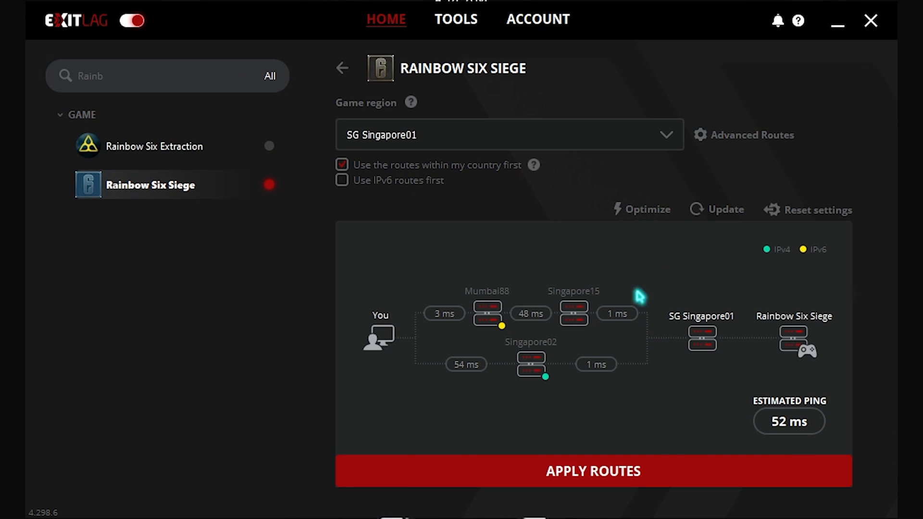
mouse_move(781, 434)
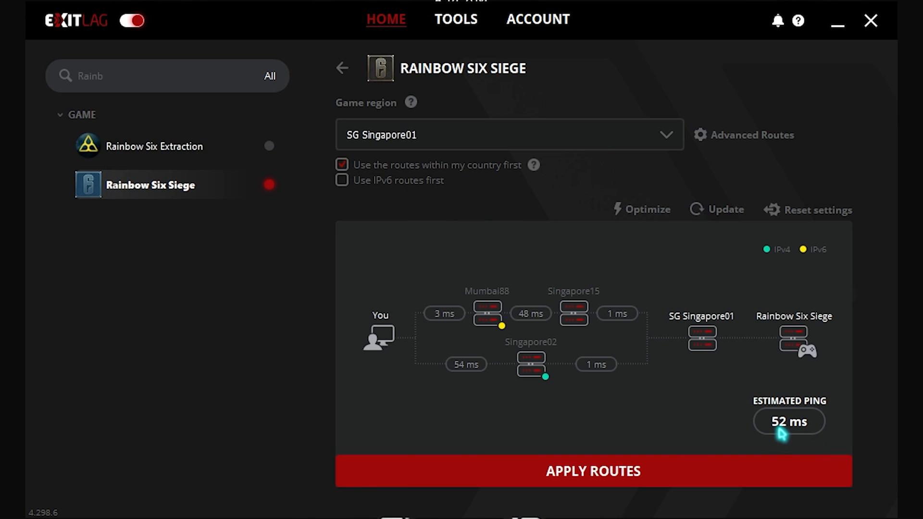
click(343, 67)
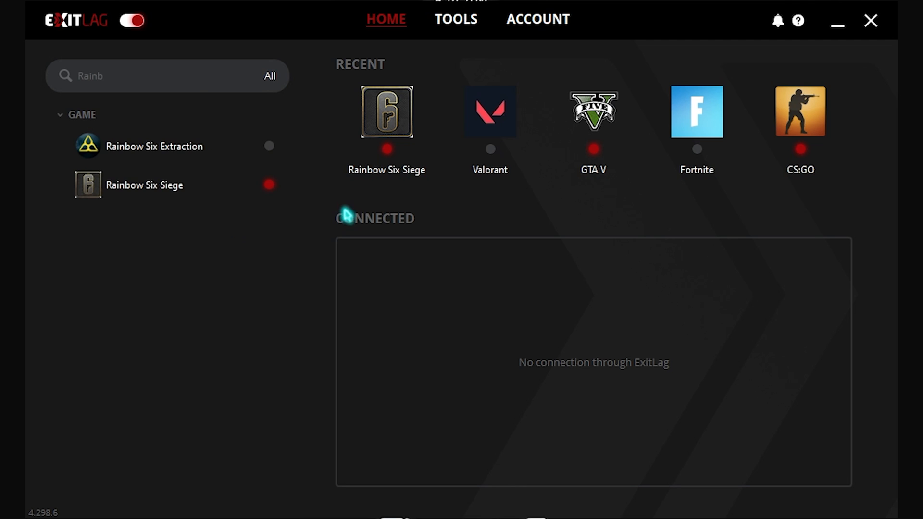
mouse_move(340, 193)
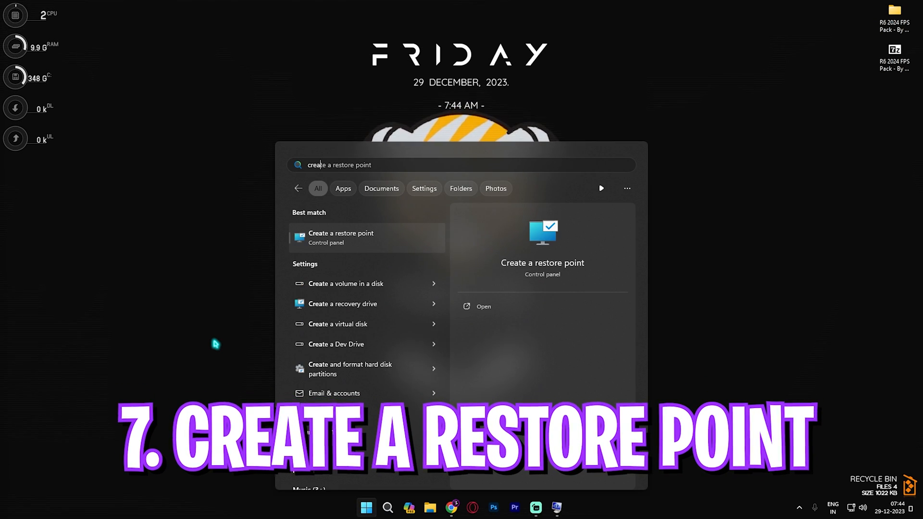
Step: Create a restore point described as R6 and close System Properties
click(341, 237)
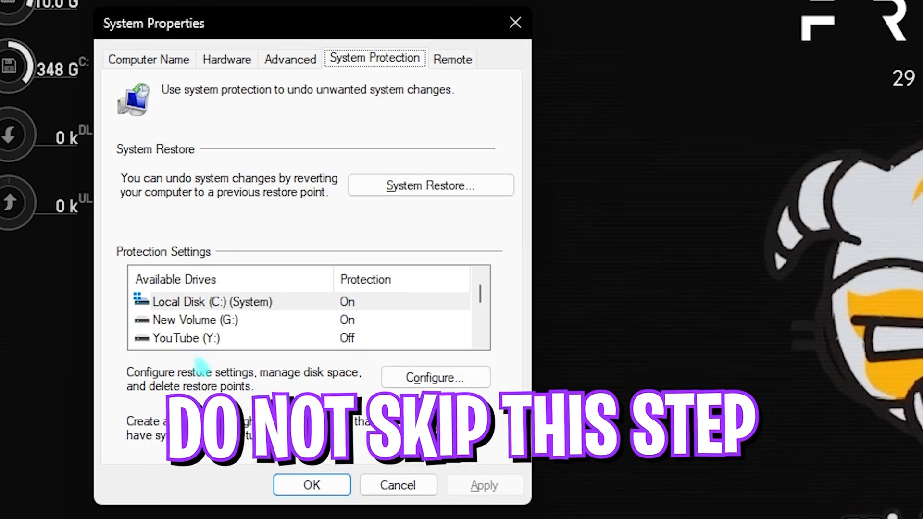
click(211, 301)
text(R6)
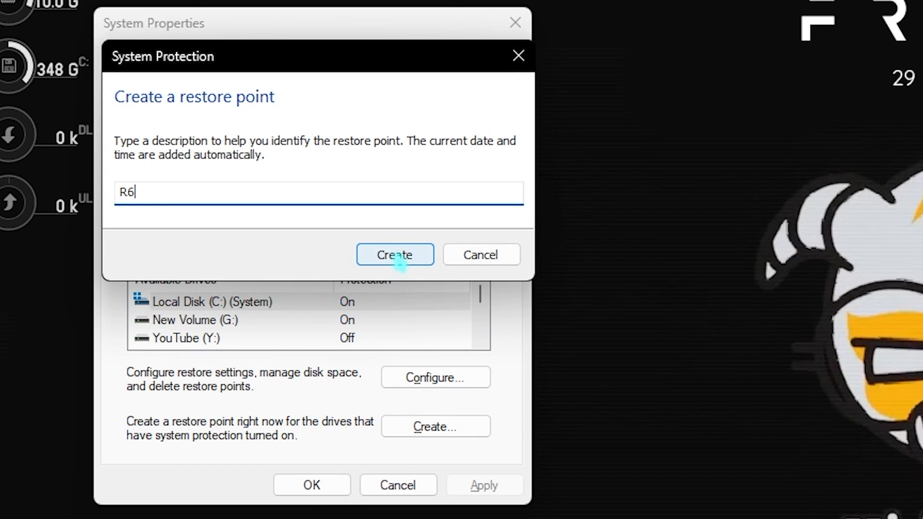
click(394, 254)
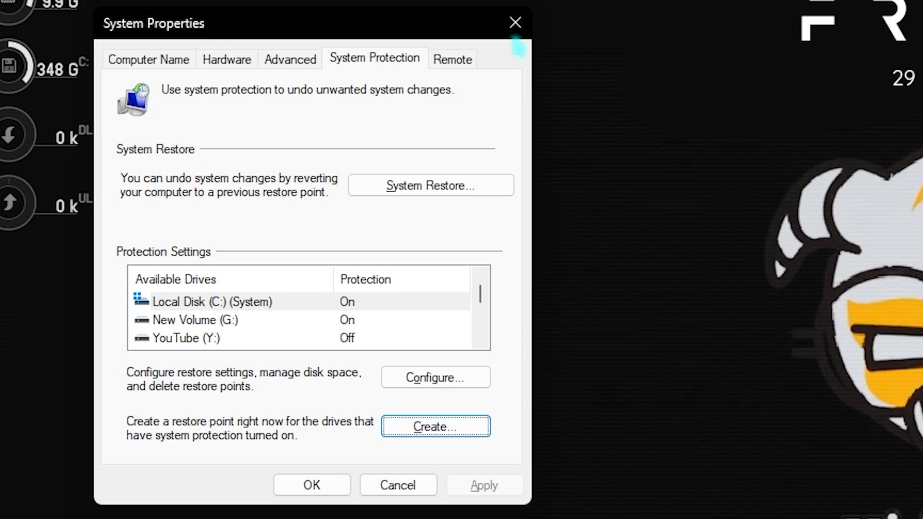
click(514, 23)
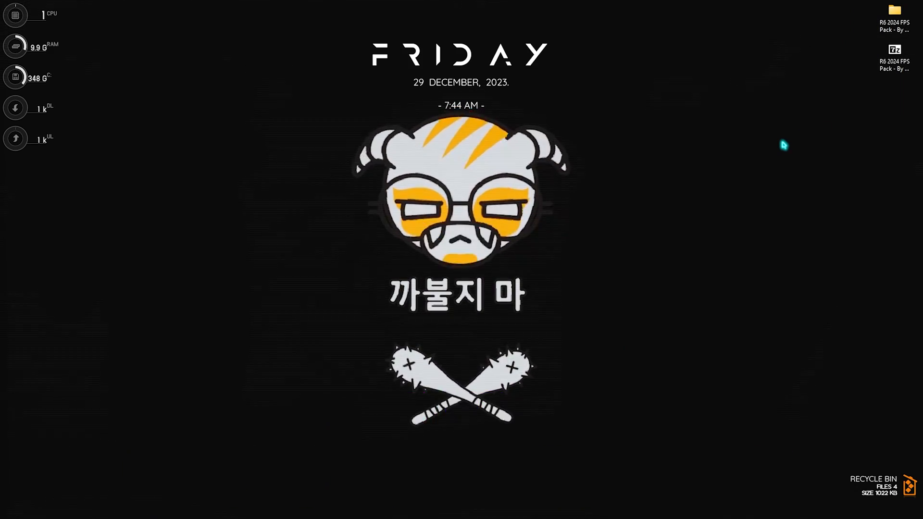
Step: Enter the R6 2024 FPS Pack folder, then its 1 - CPU Priority and 2 - Ram Optimization folders
double_click(895, 10)
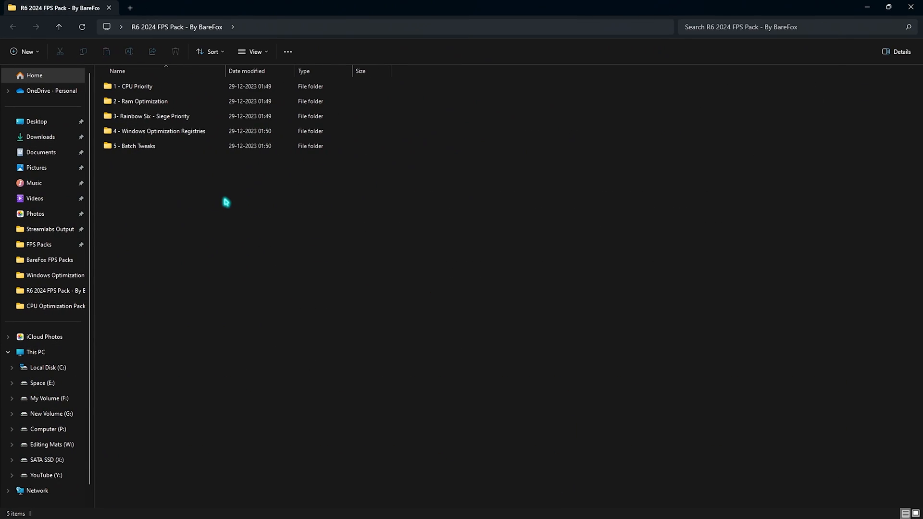
click(141, 101)
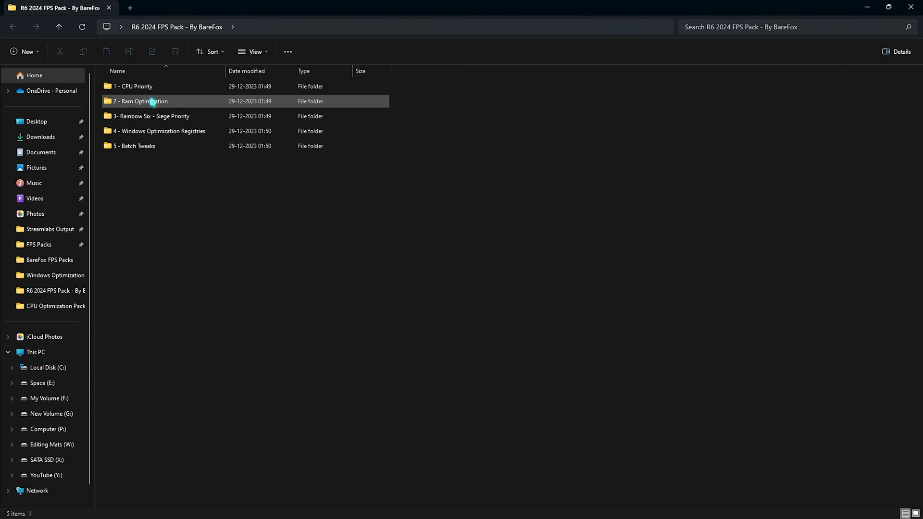
double_click(132, 86)
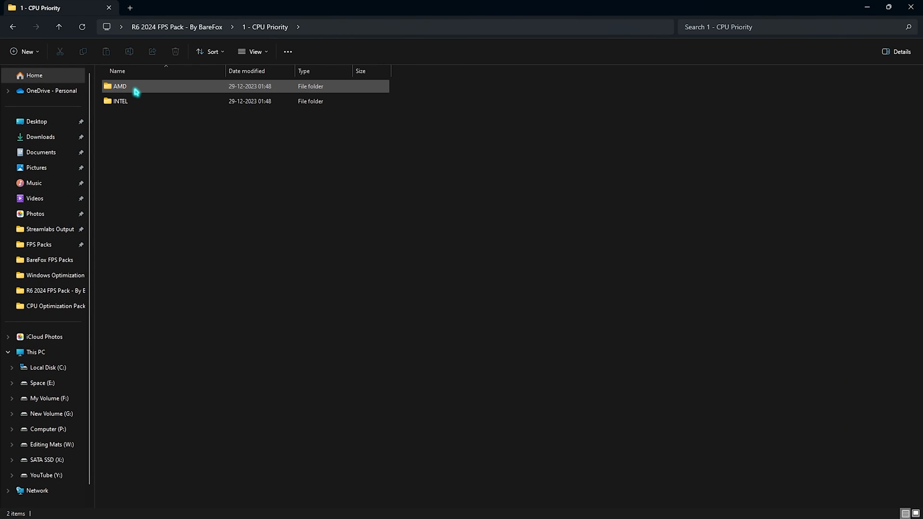
mouse_move(121, 86)
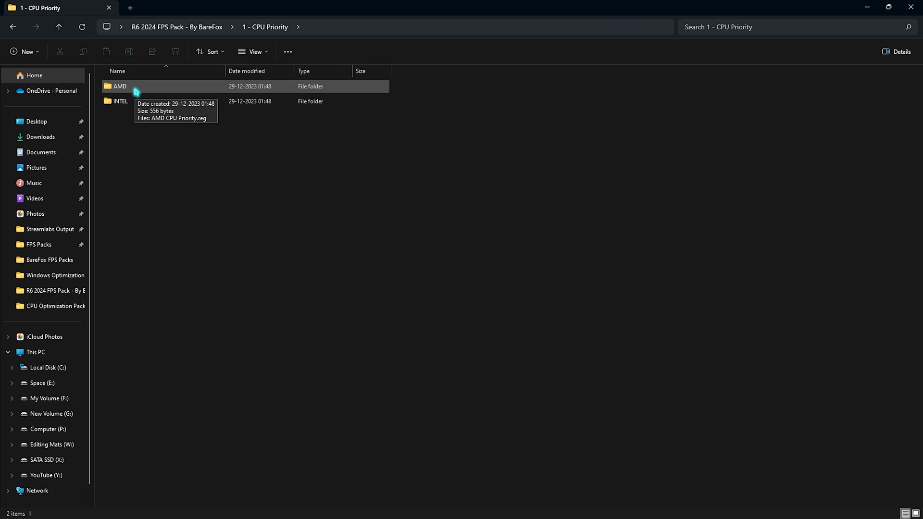
double_click(121, 85)
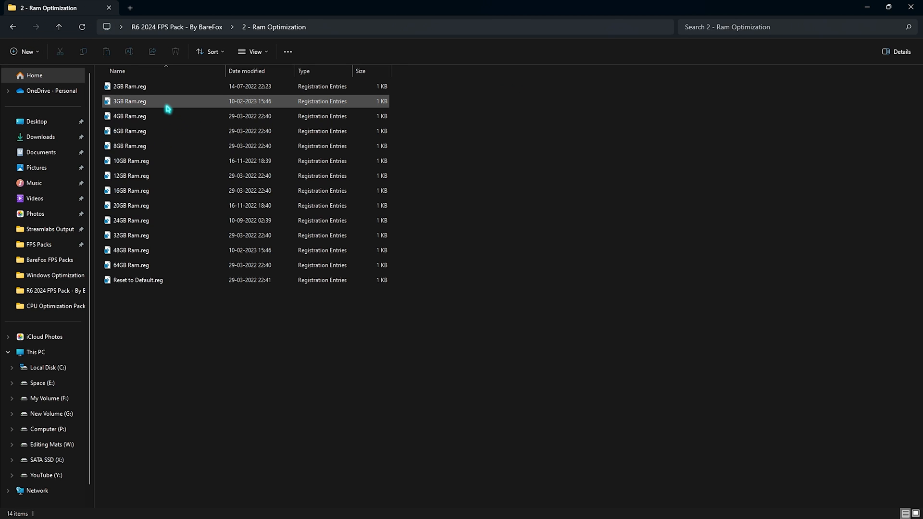
Step: Look over the 14 RAM registry files, singling out 32GB Ram.reg before deselecting it
key(ctrl+a)
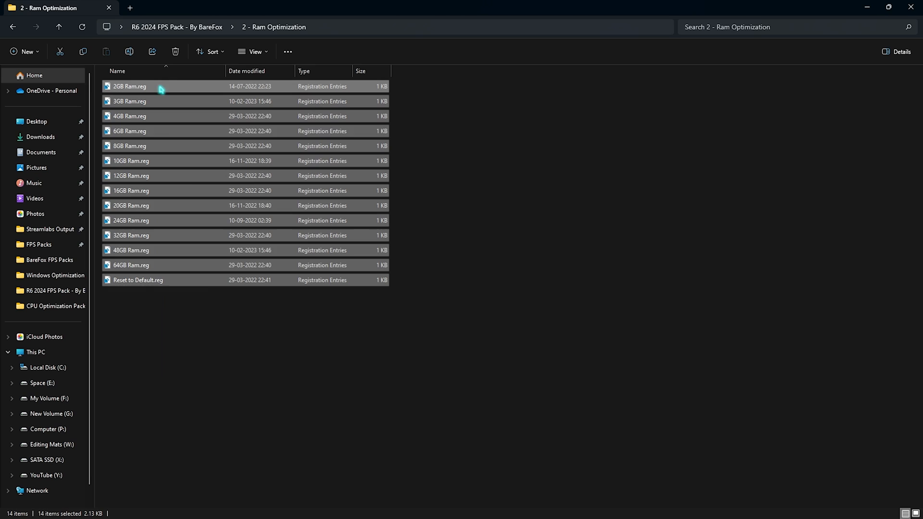
click(131, 161)
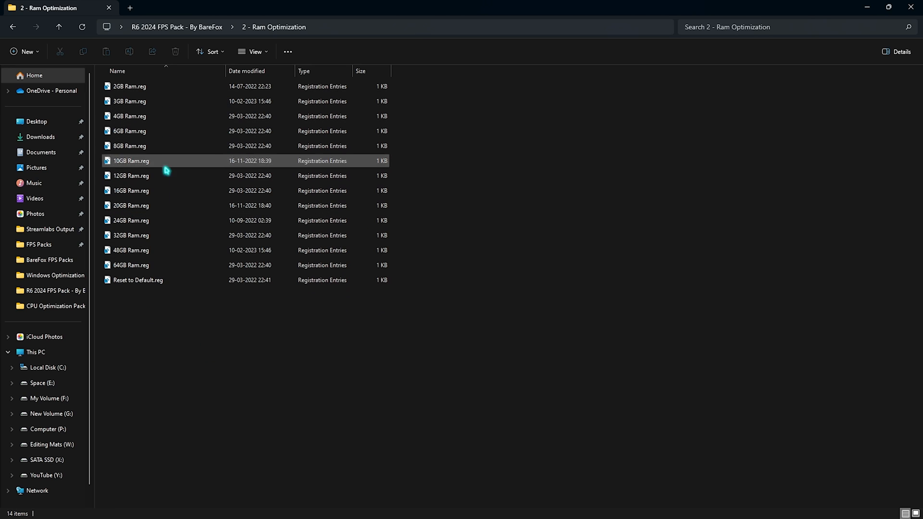
click(130, 235)
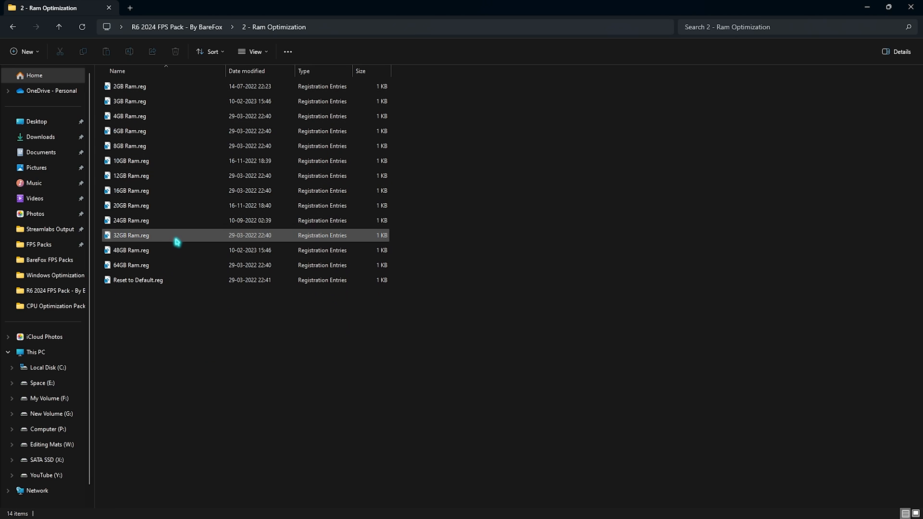
click(132, 235)
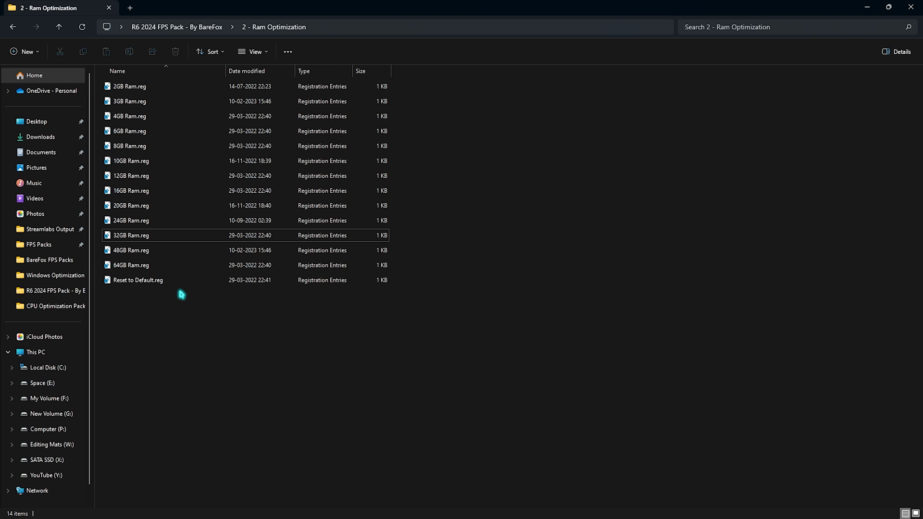
mouse_move(136, 280)
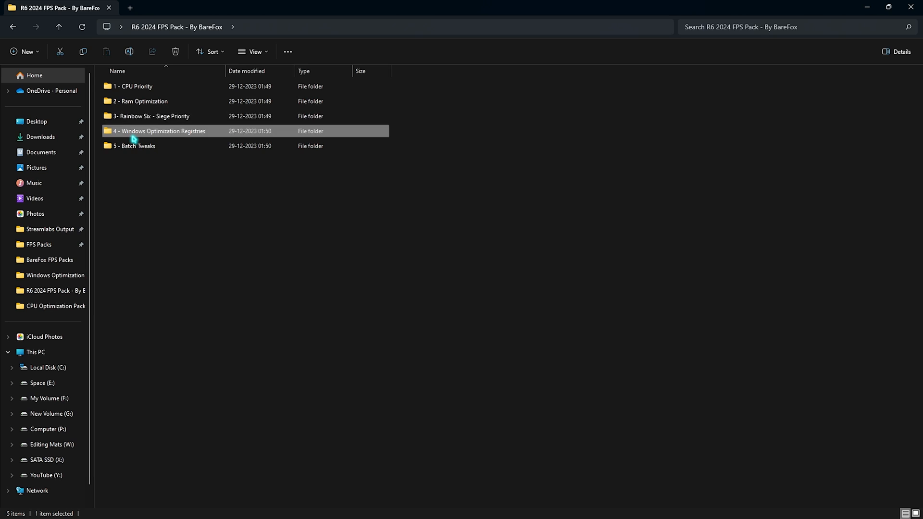
Step: Look inside 4 - Windows Optimization Registries and its Revert Registries folder, then back out
double_click(158, 130)
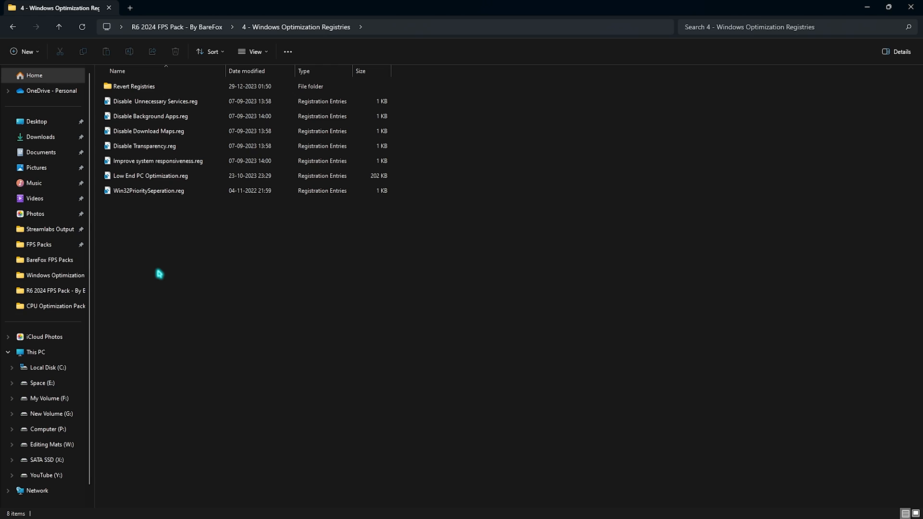
mouse_move(163, 257)
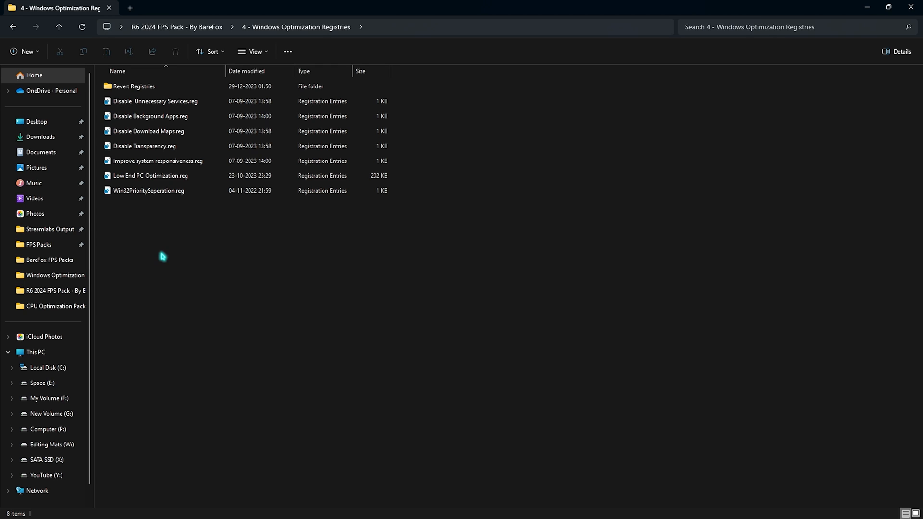
double_click(133, 86)
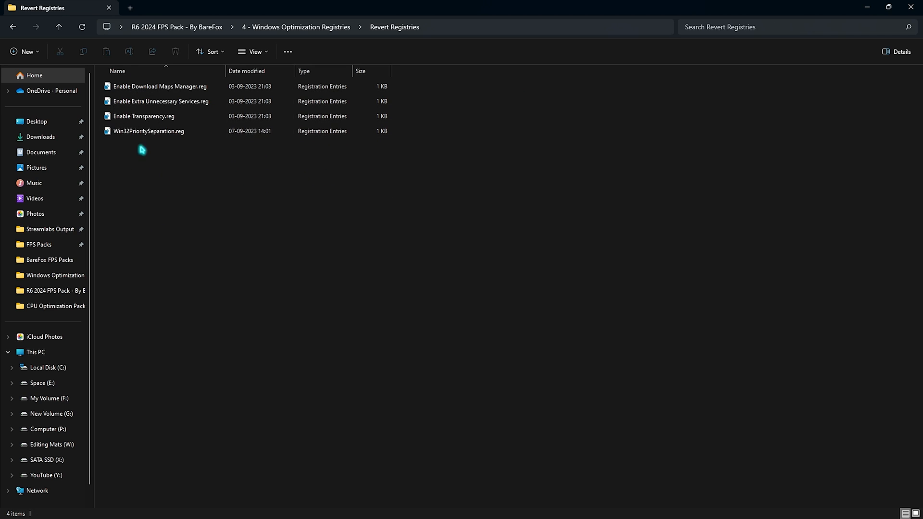
click(12, 27)
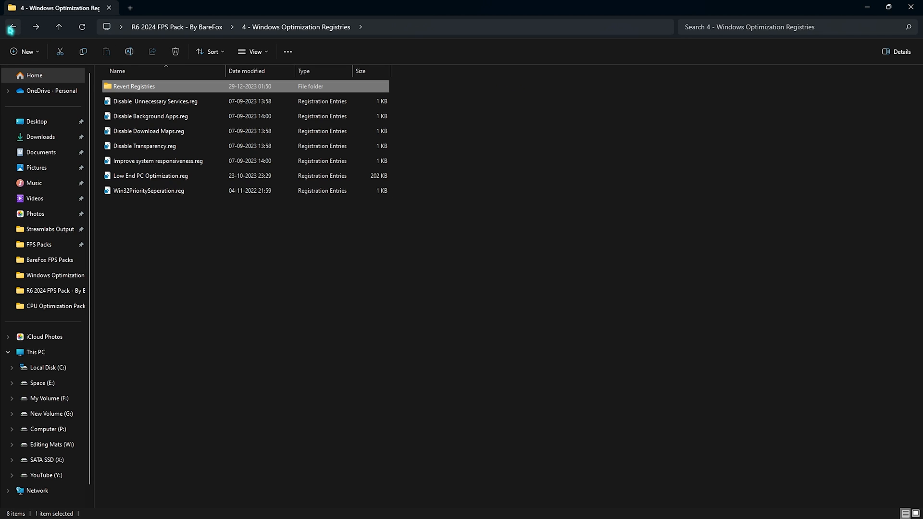
Step: Reach the 5 - Batch Tweaks folder and select Useful Tweaks.bat
click(13, 27)
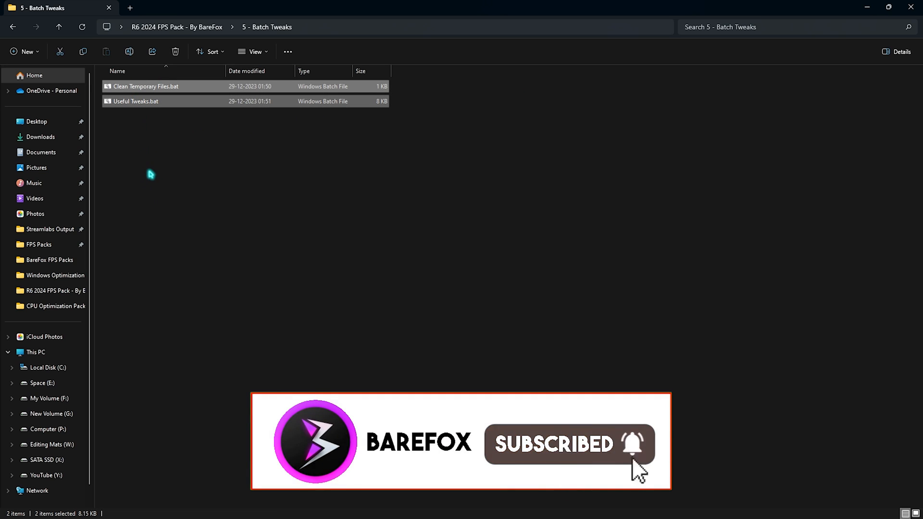
right_click(145, 85)
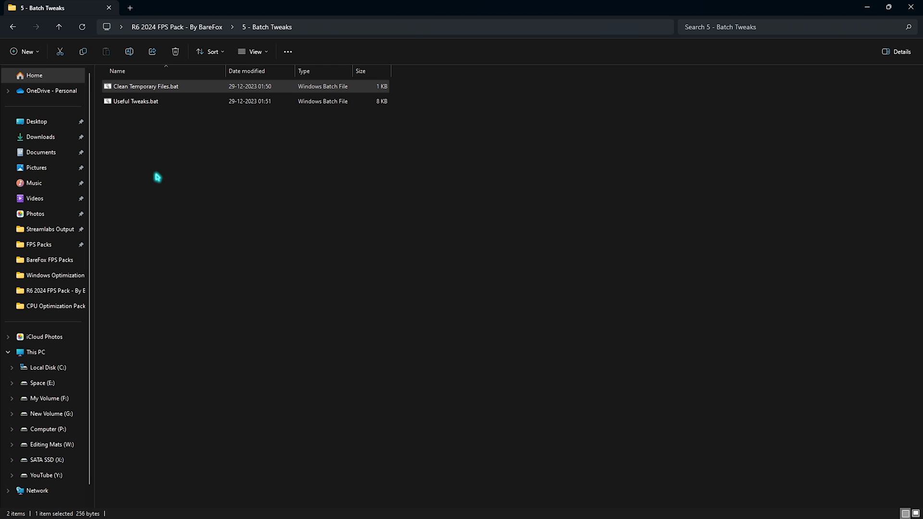
click(136, 101)
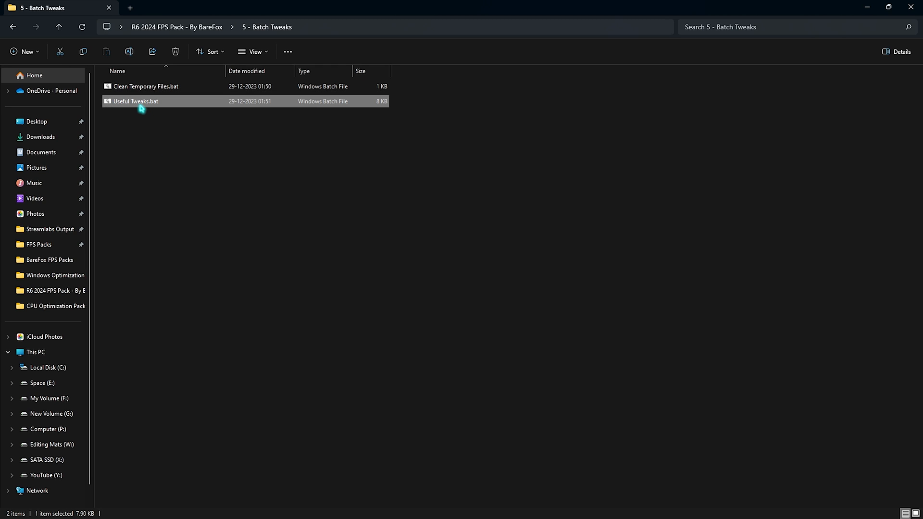
Step: View Useful Tweaks.bat in Notepad, reading its commands down to the restart reminder
double_click(135, 101)
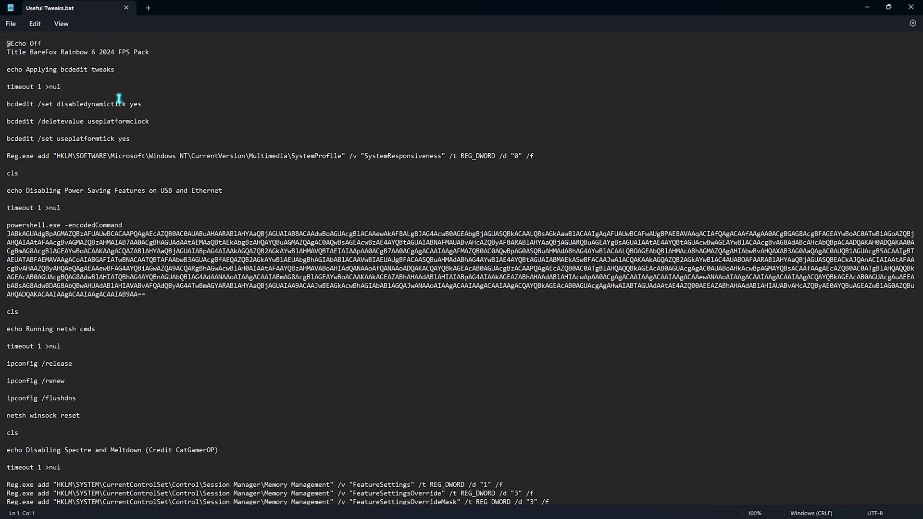
mouse_move(182, 198)
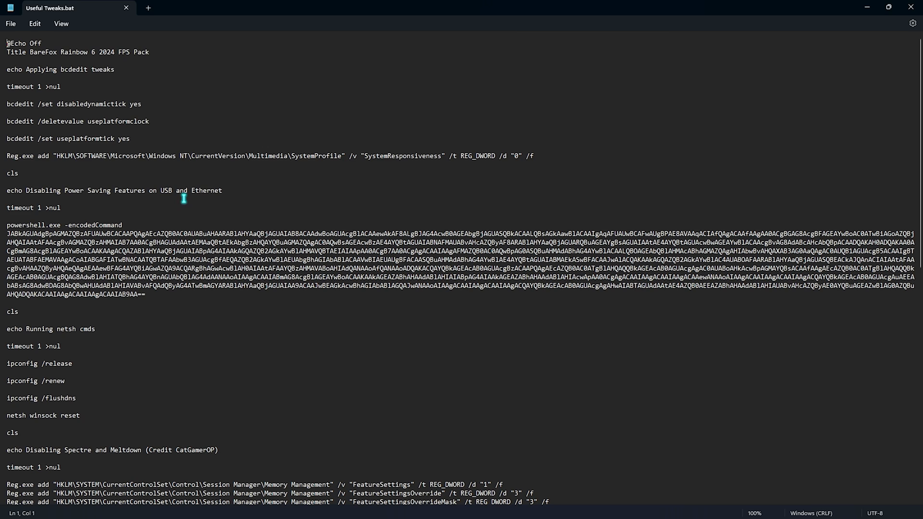
scroll(down, 3)
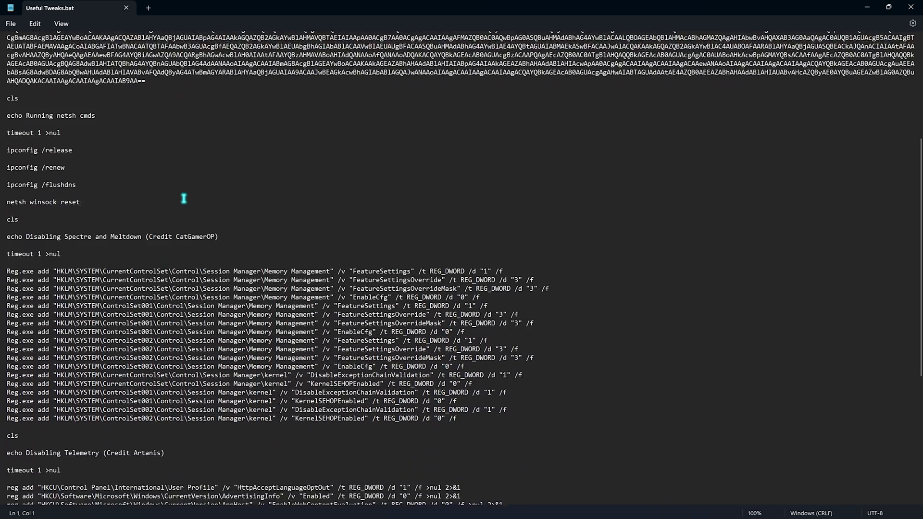
scroll(down, 3)
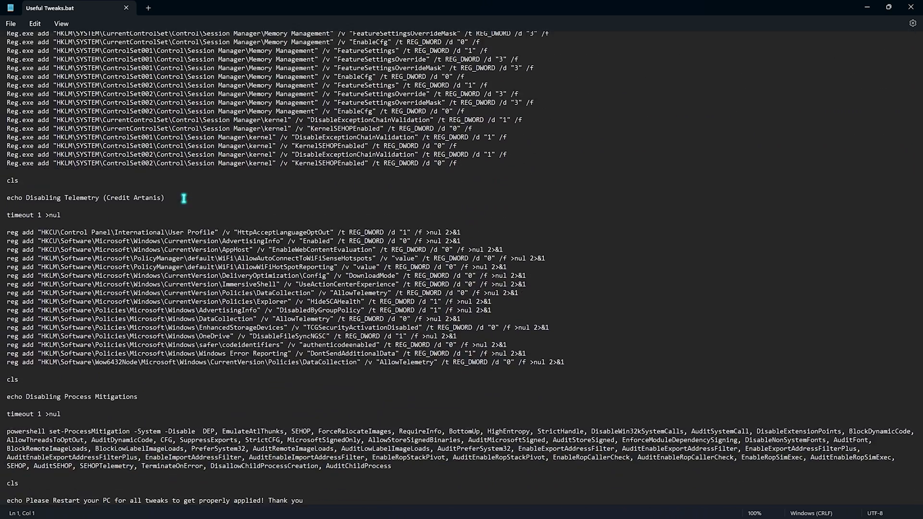
scroll(up, 3)
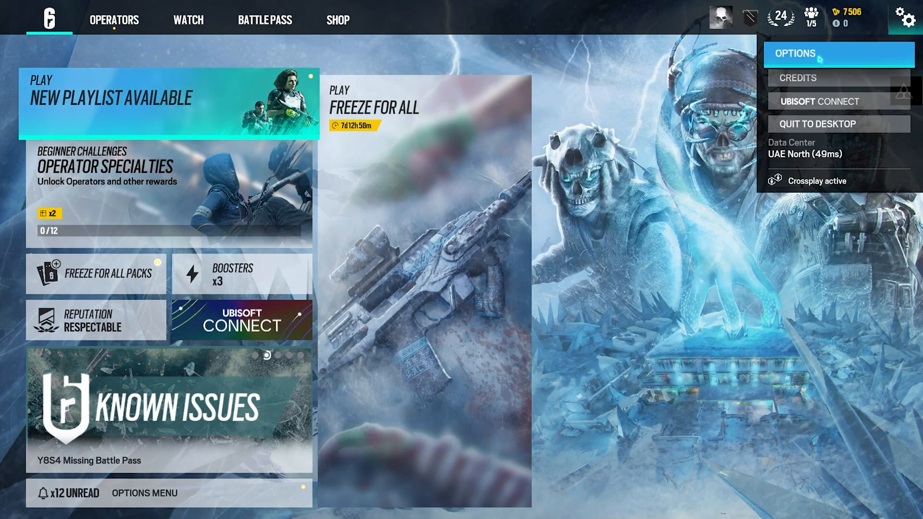
Step: Reach the Display options and confirm 1920x1080 Full Screen display mode
click(796, 53)
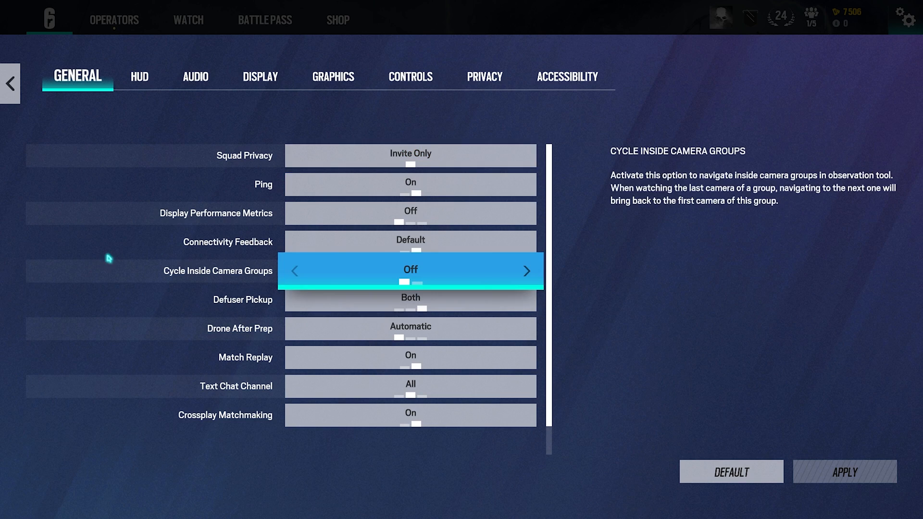
click(260, 76)
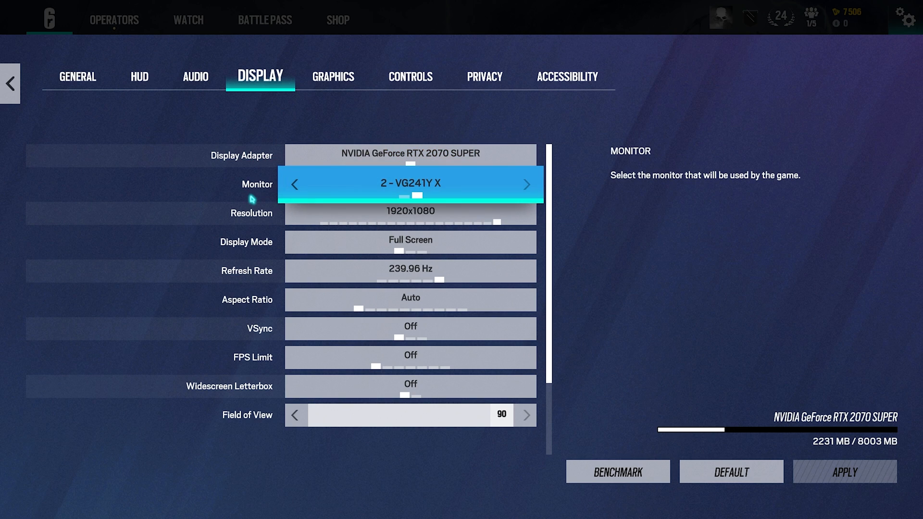
mouse_move(356, 192)
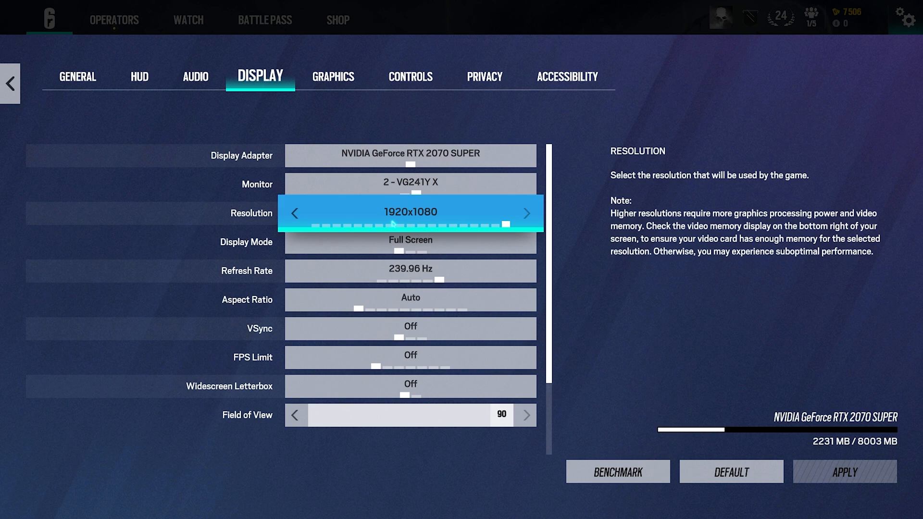
click(411, 242)
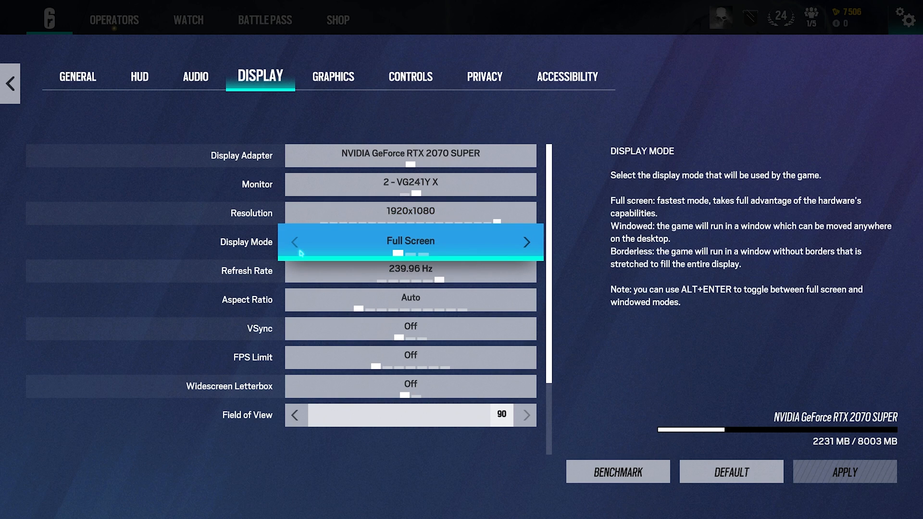
Step: Confirm VSync and FPS Limit off, Widescreen Letterbox and field of view 90, then move to Graphics
click(526, 243)
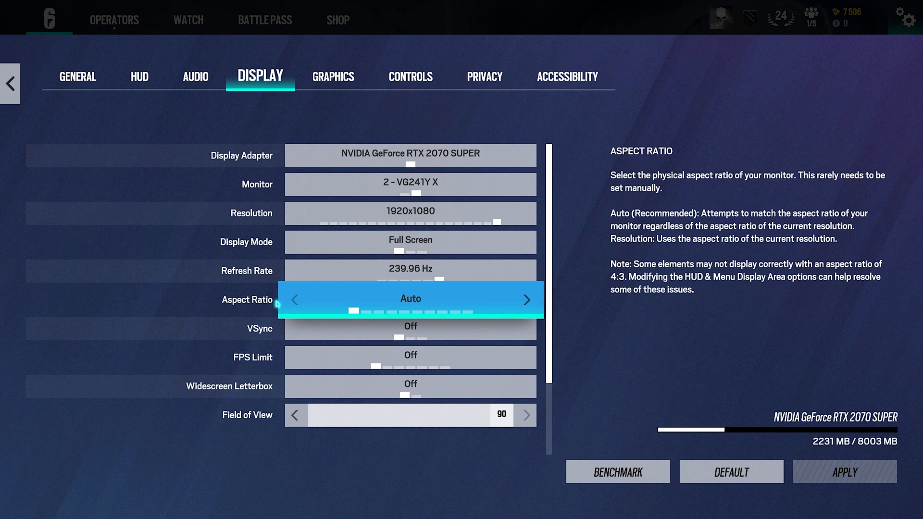
click(525, 300)
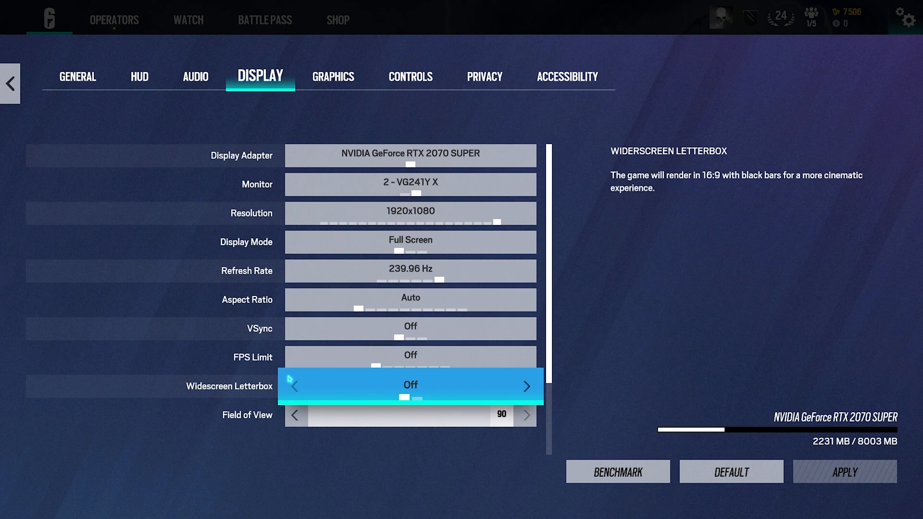
mouse_move(375, 399)
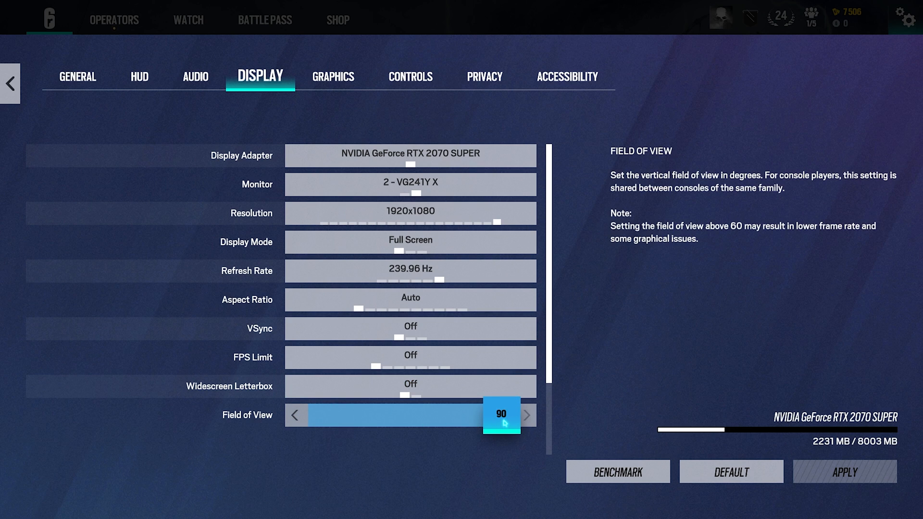
click(332, 76)
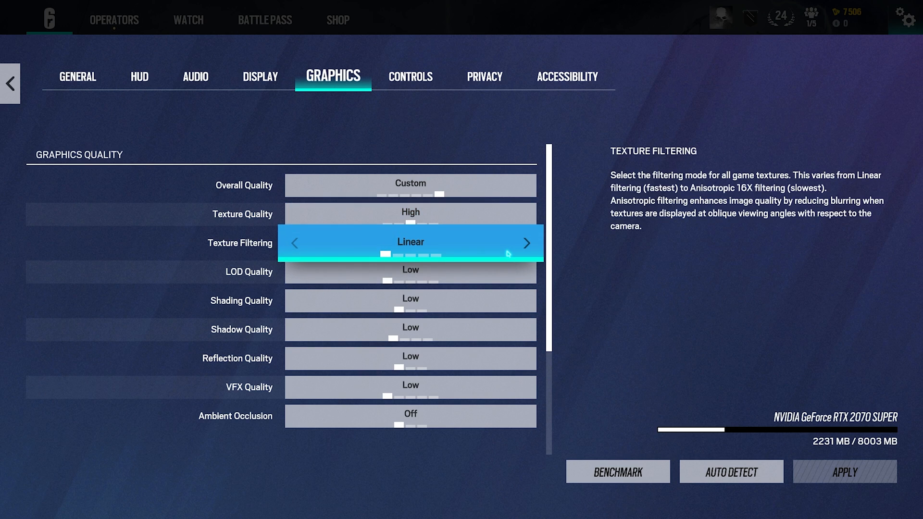
Step: Confirm Shadow and Reflection quality at Low and Anti-Aliasing at T-AA with render scaling 100
click(410, 300)
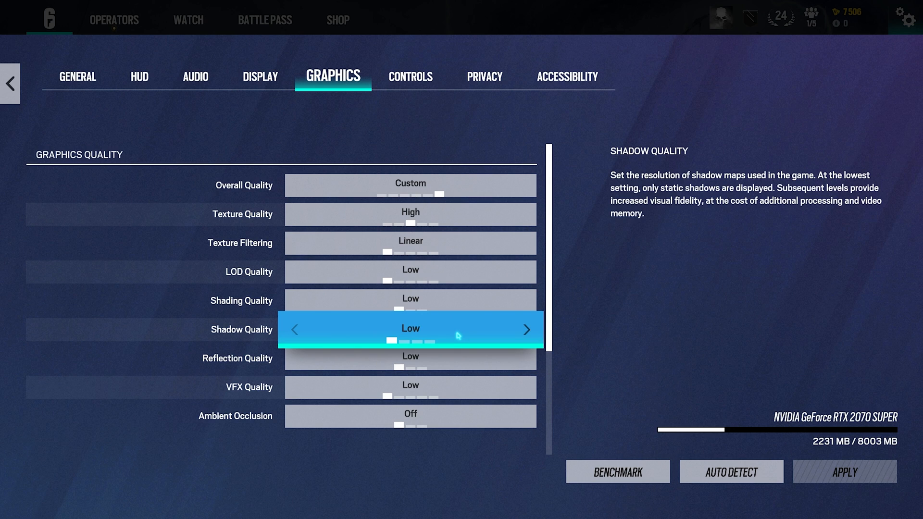
click(410, 358)
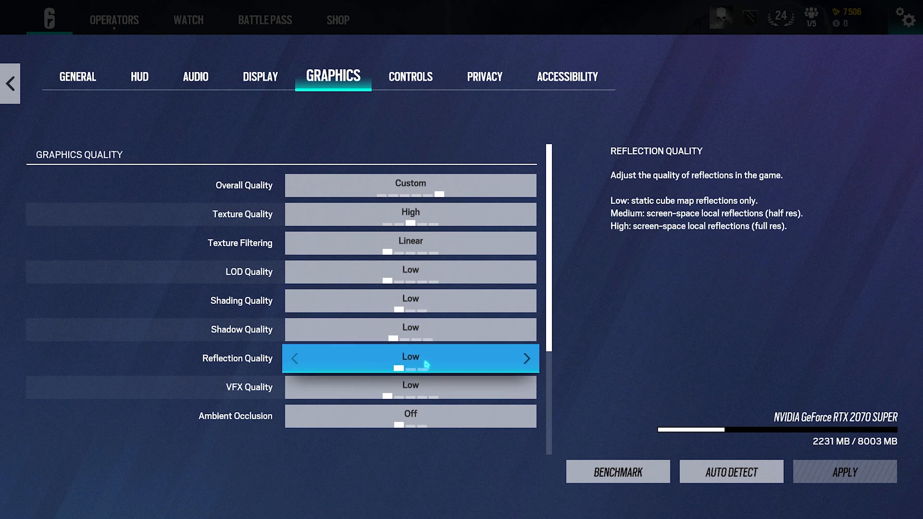
scroll(down, 3)
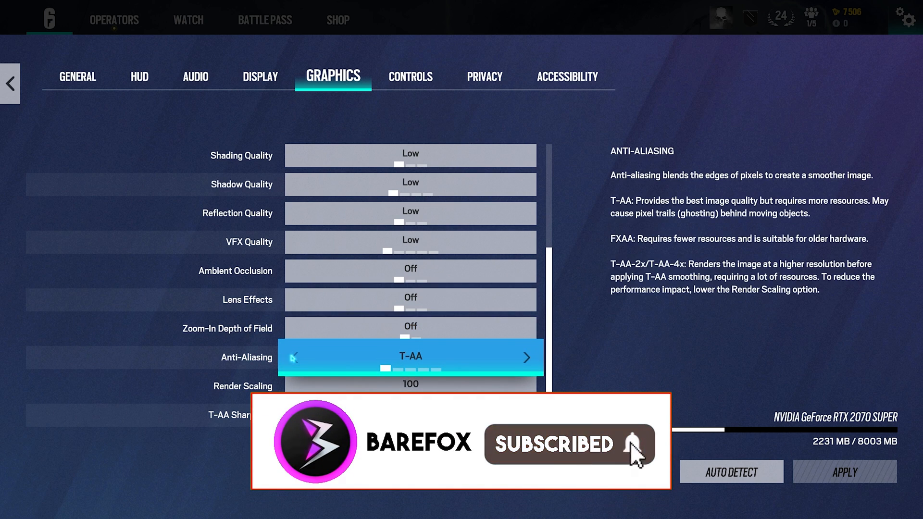
click(294, 357)
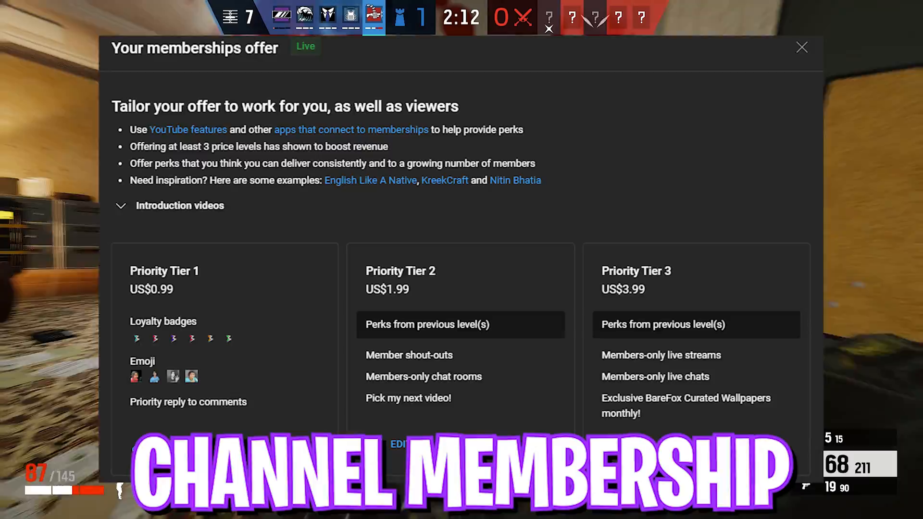
click(801, 48)
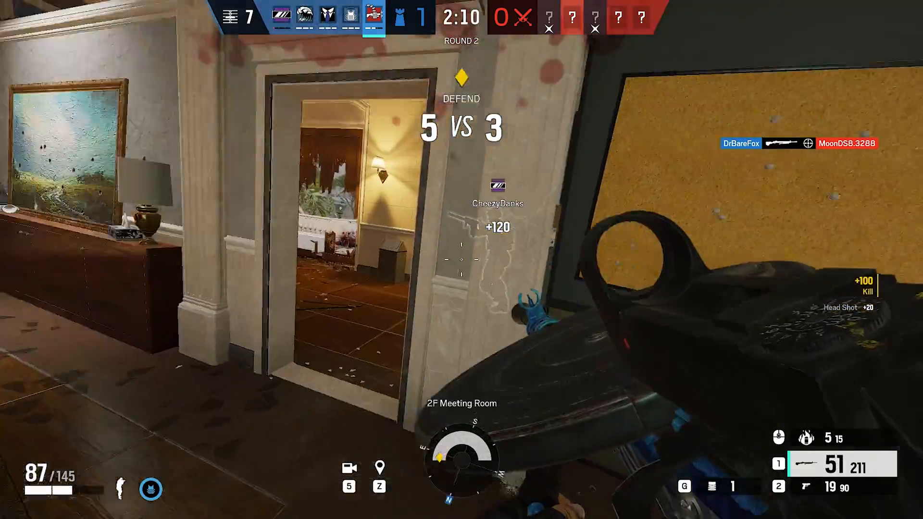